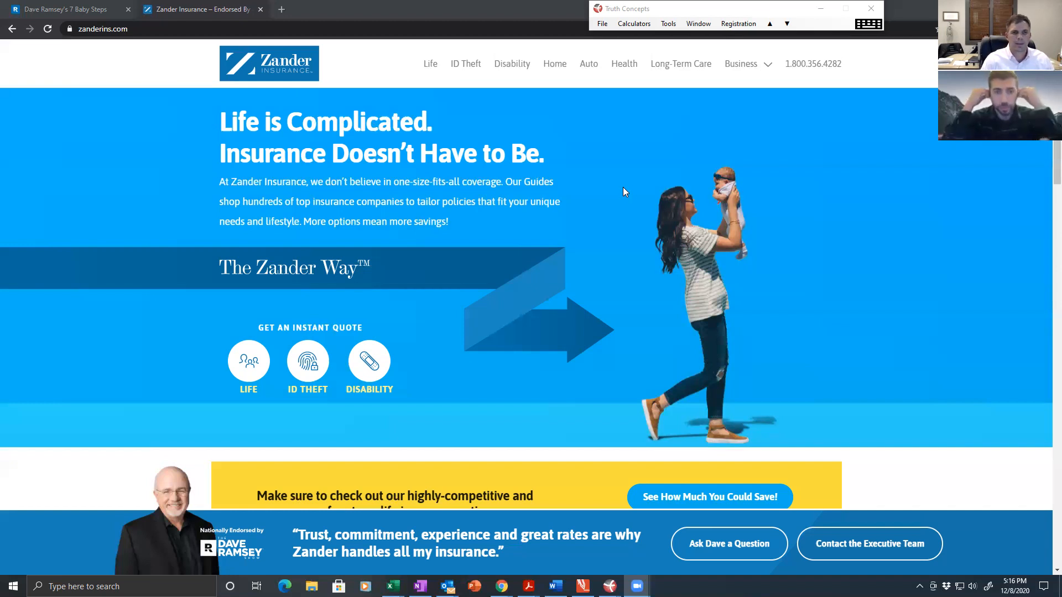
mouse_move(479, 330)
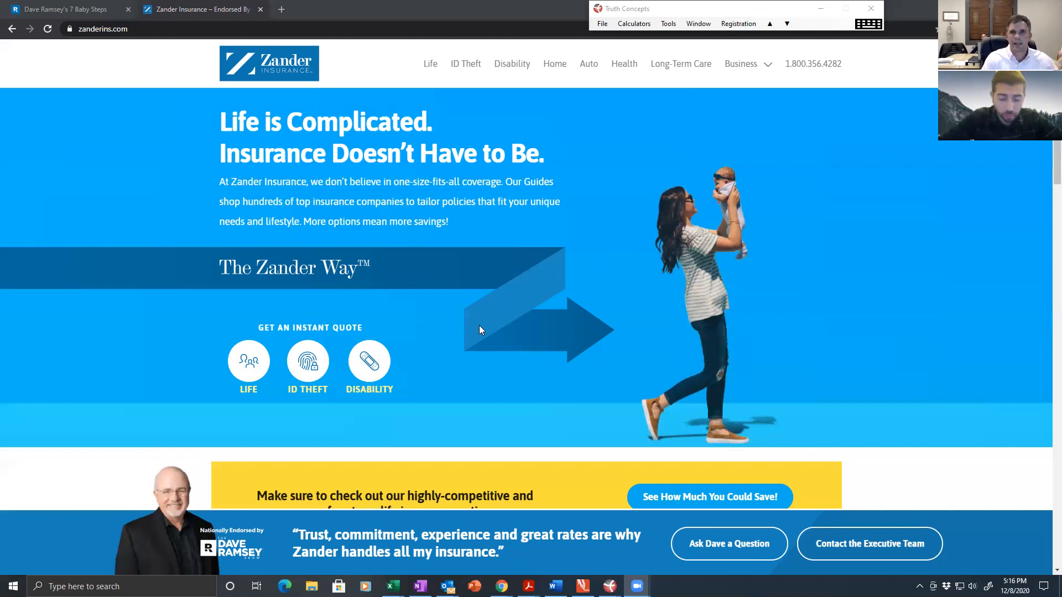
mouse_move(489, 319)
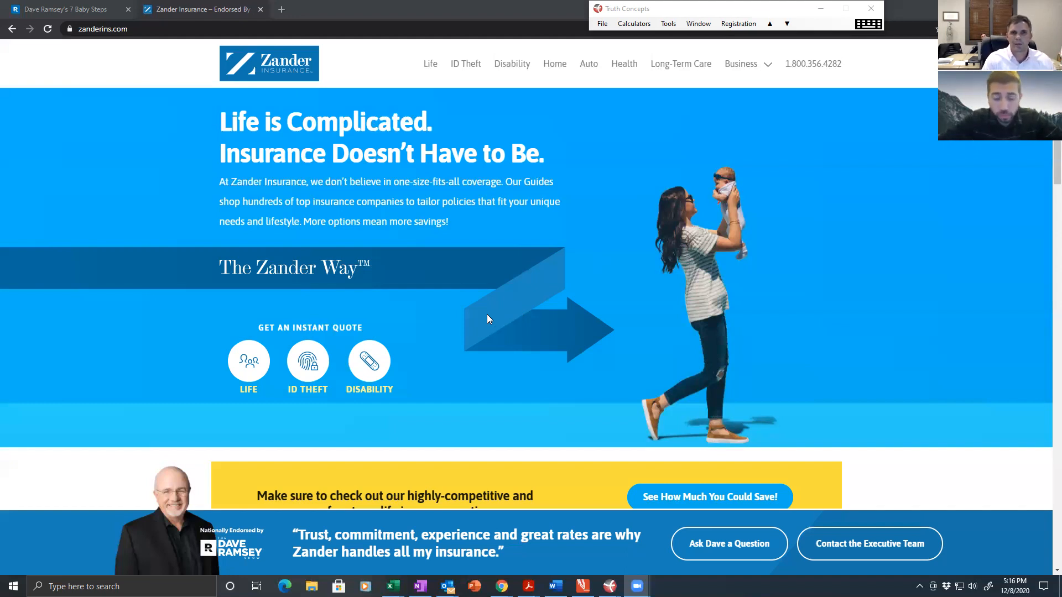
mouse_move(248, 358)
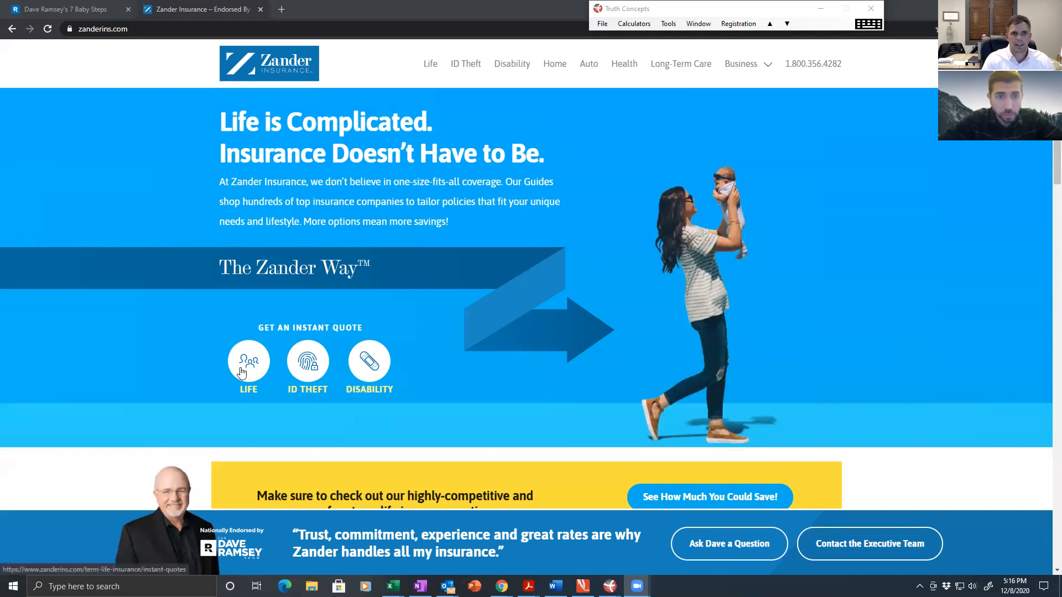
Start a term life instant quote with $10m coverage and a 20 Year term.
left_click(248, 360)
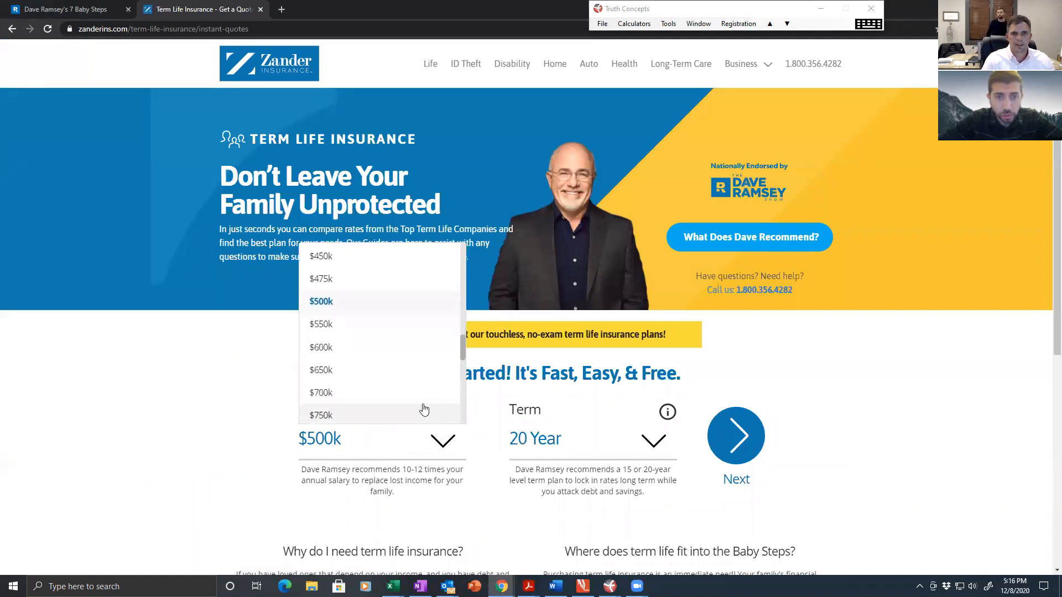
scroll("down", 3)
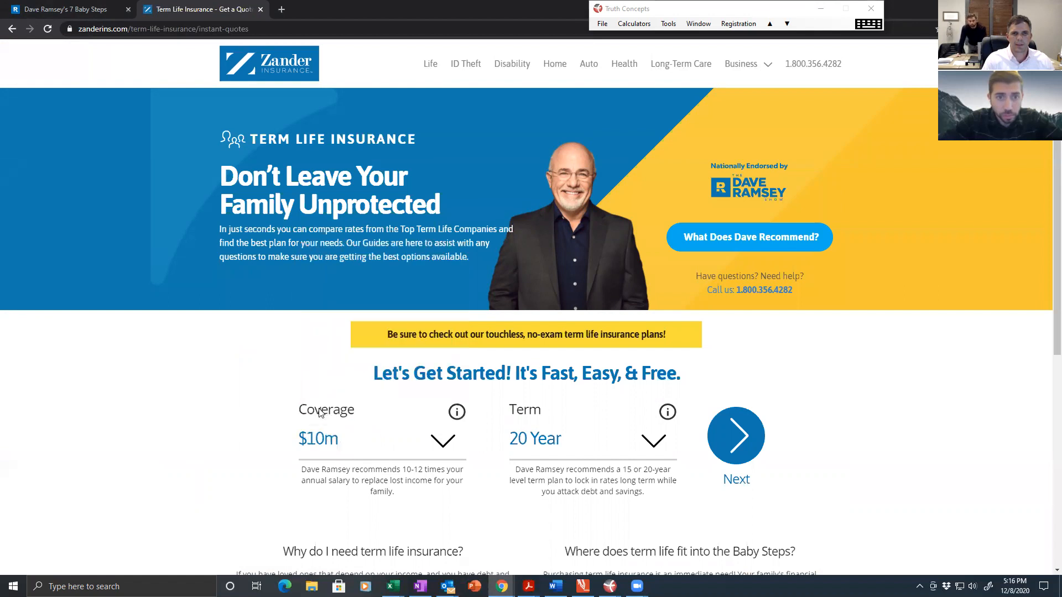
mouse_move(603, 443)
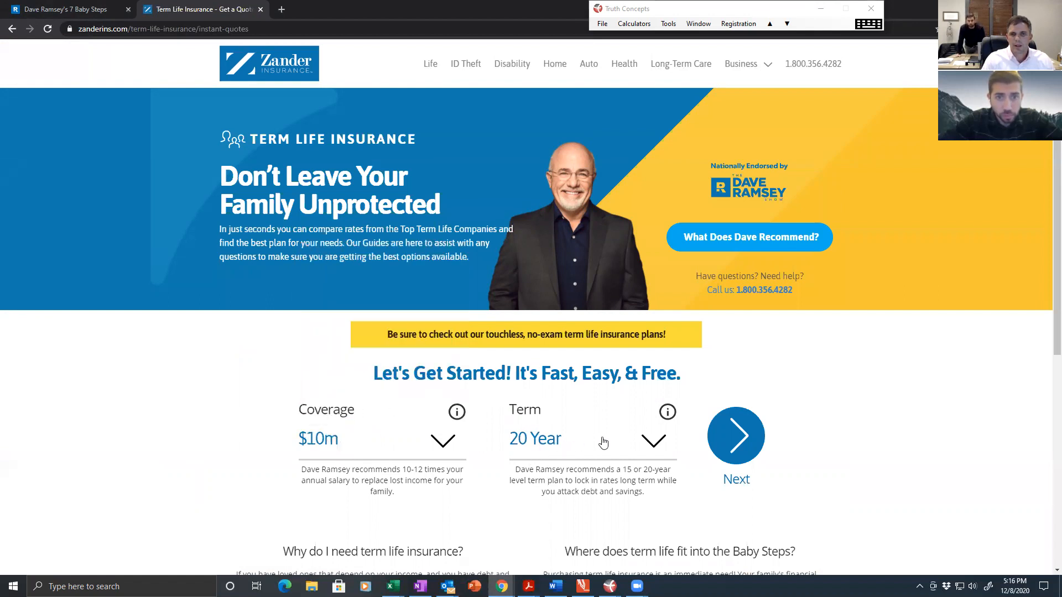
mouse_move(919, 392)
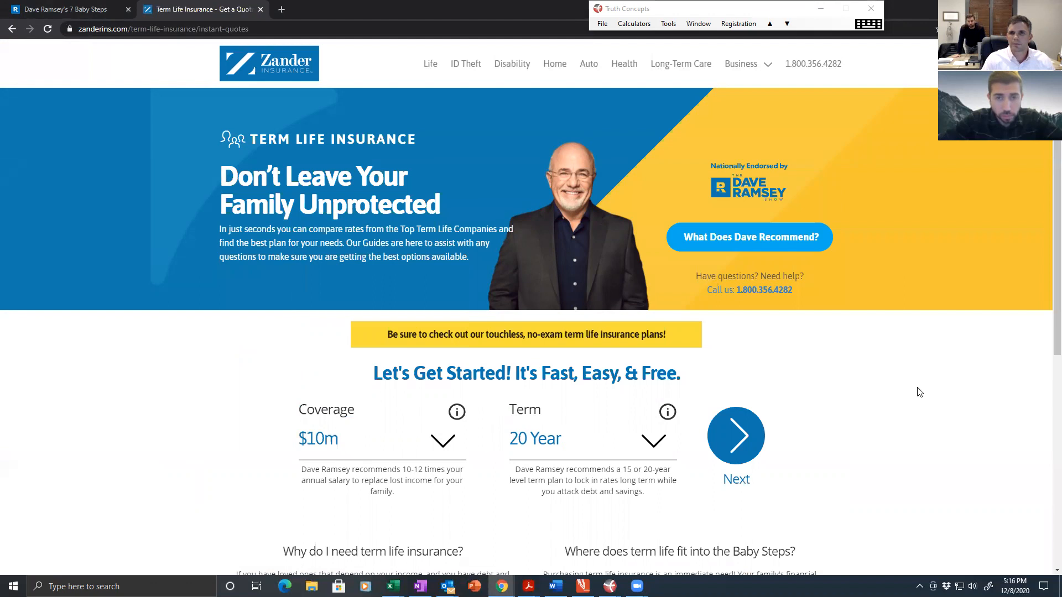
scroll("down", 3)
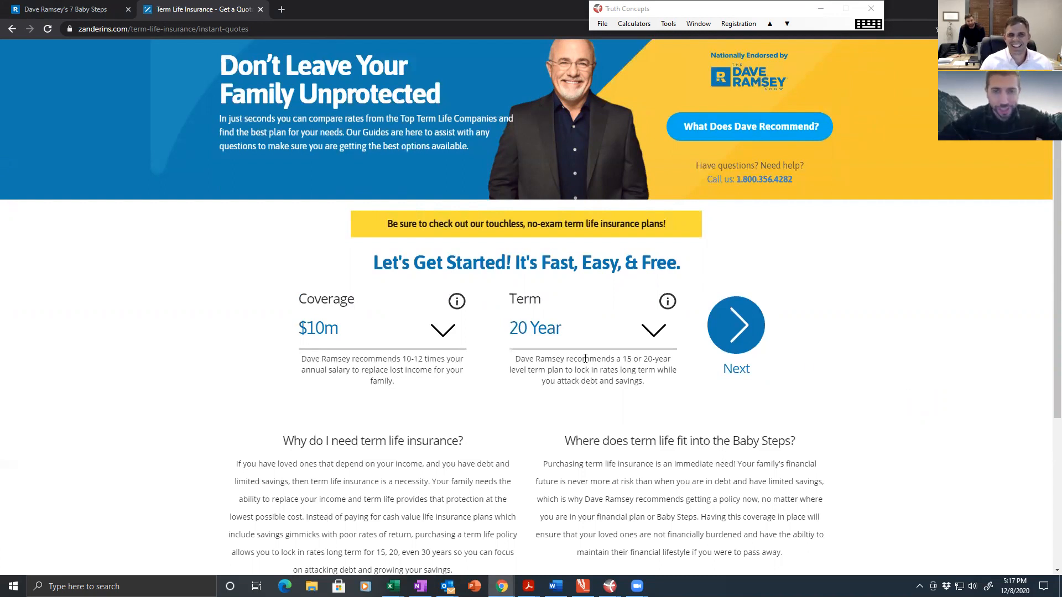
mouse_move(604, 423)
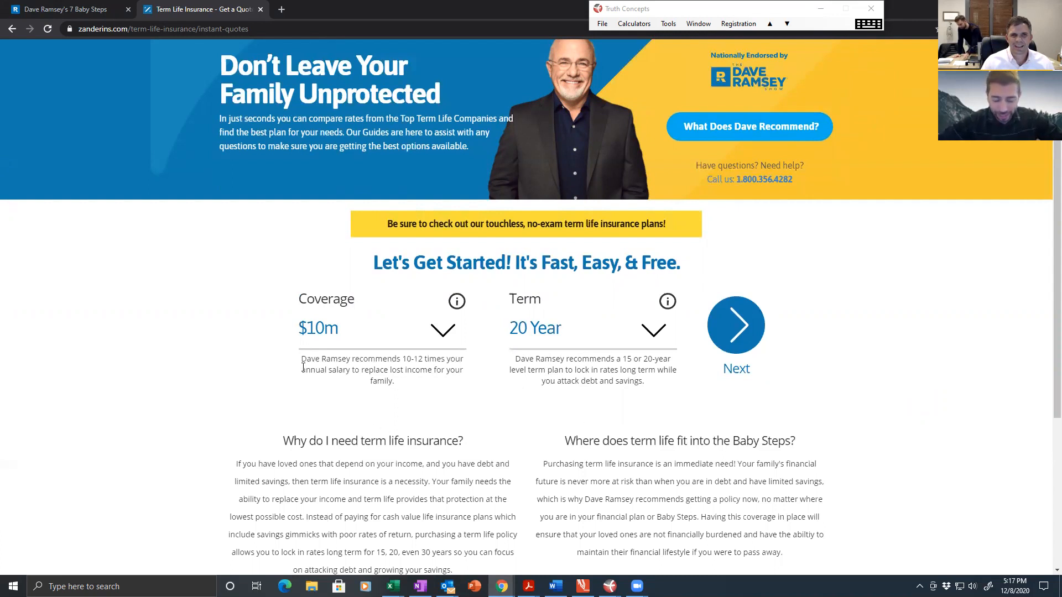
double_click(324, 358)
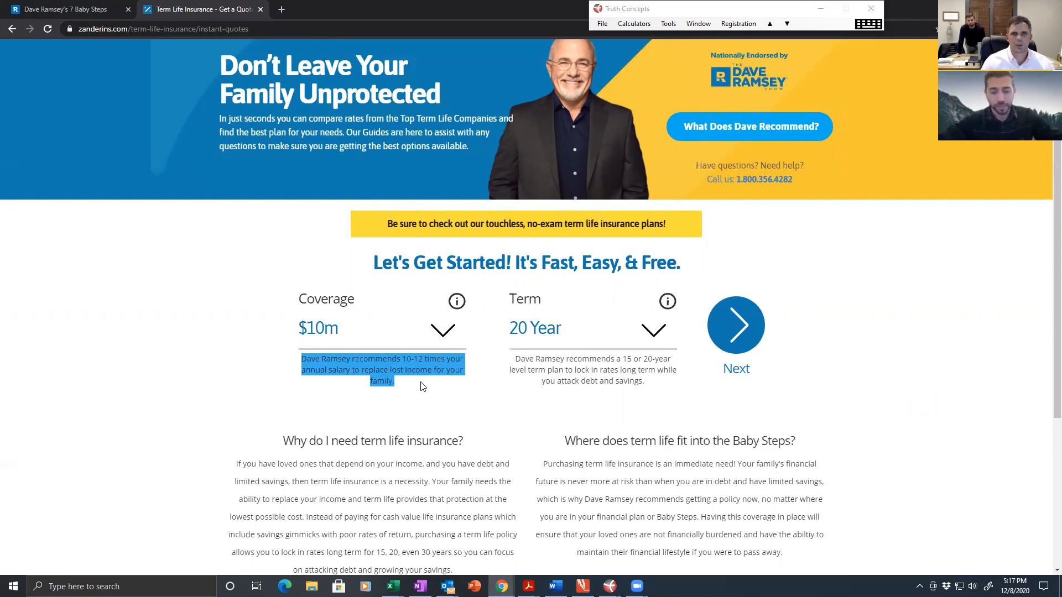
mouse_move(413, 363)
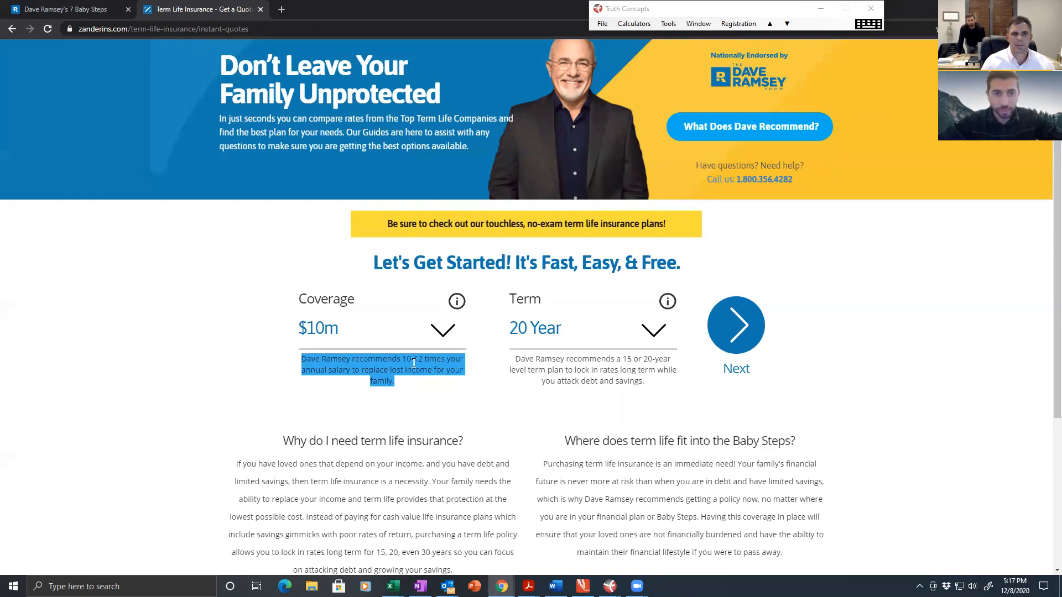
mouse_move(396, 391)
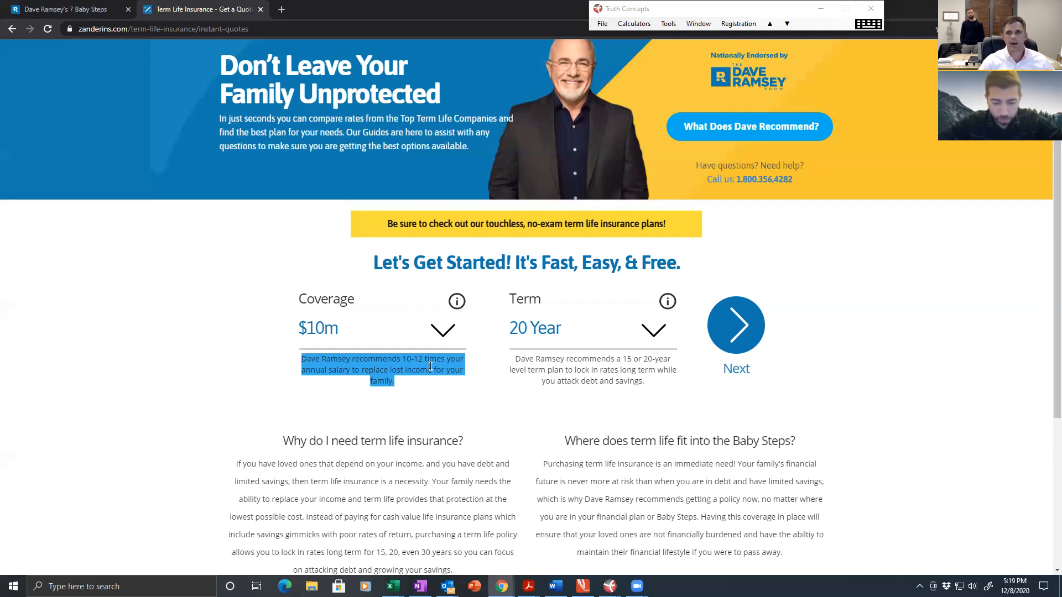
mouse_move(736, 344)
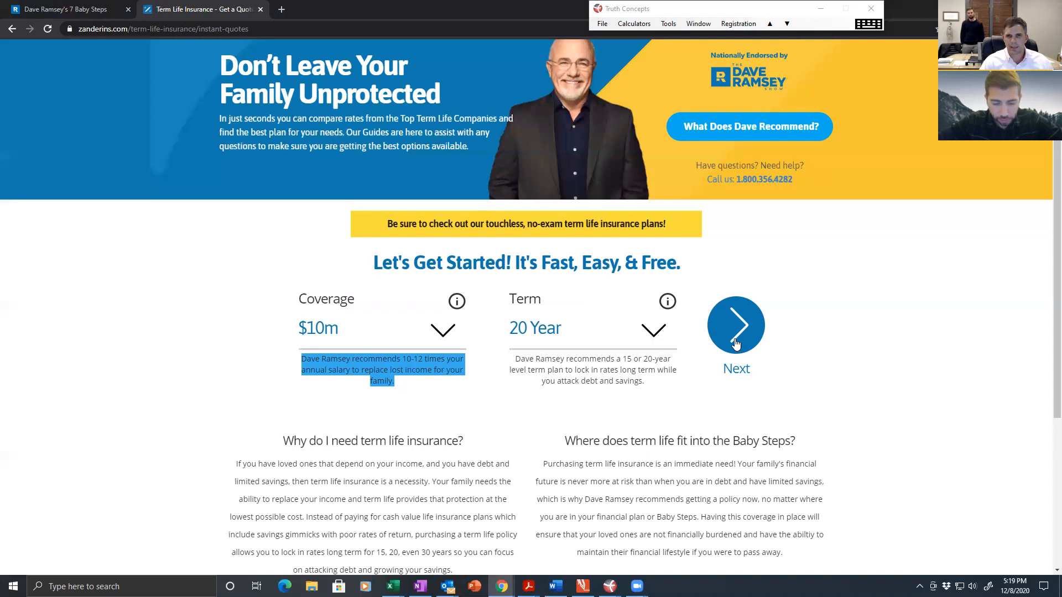
mouse_move(615, 360)
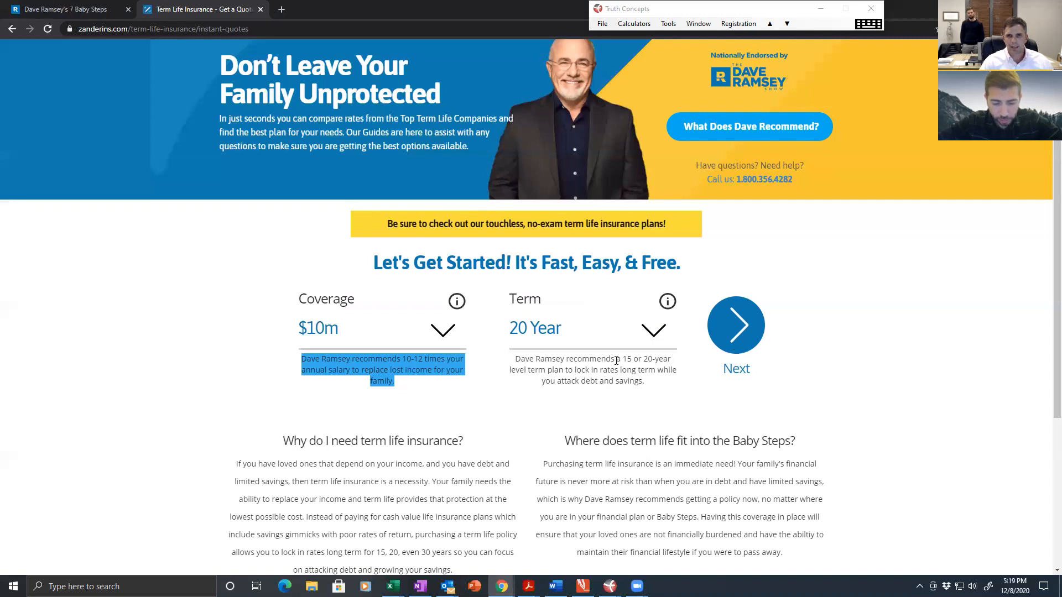
mouse_move(586, 384)
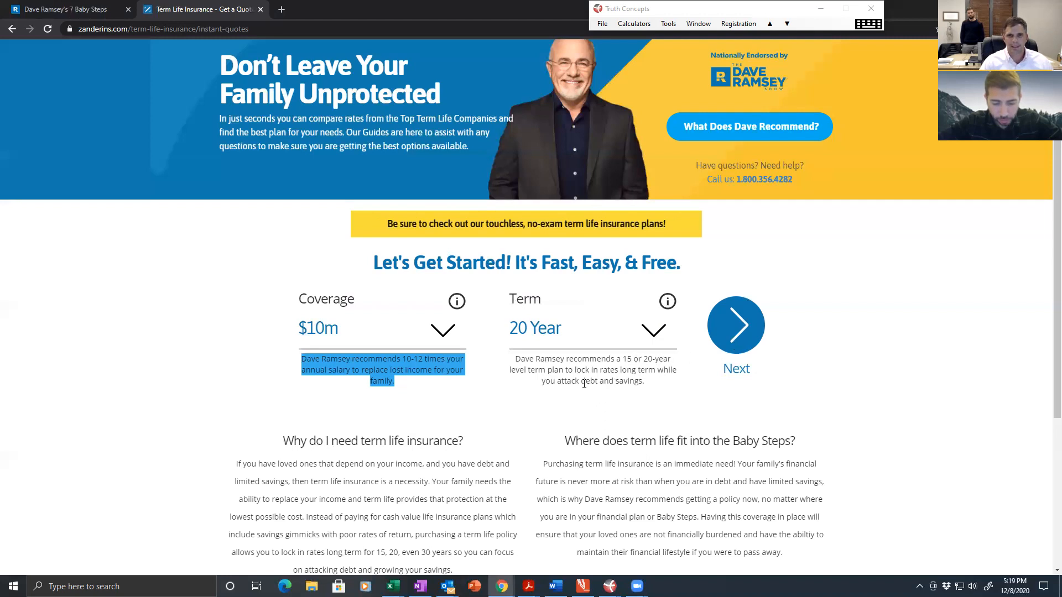
mouse_move(607, 396)
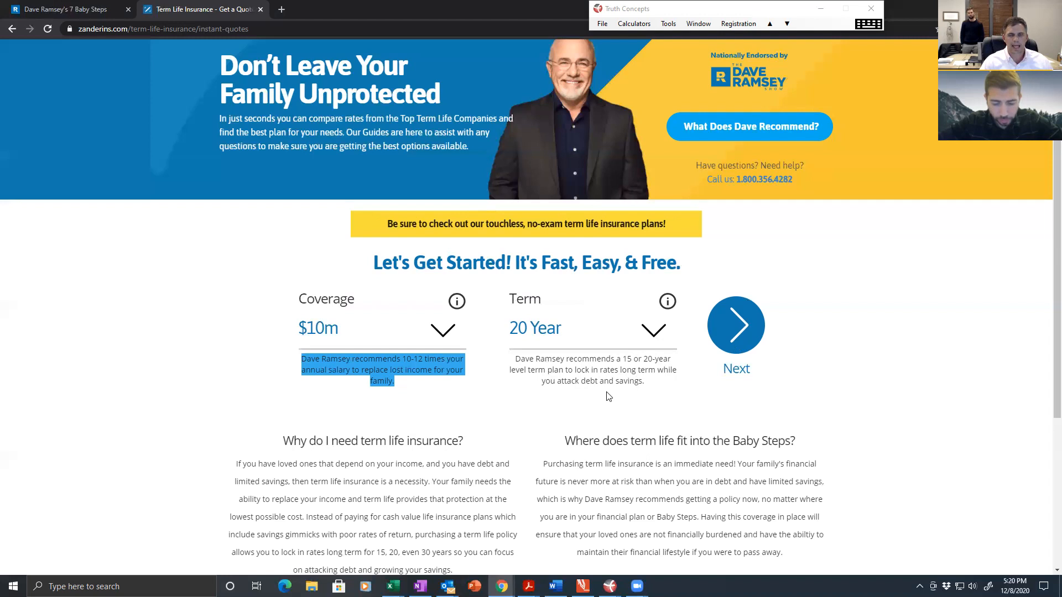
mouse_move(741, 341)
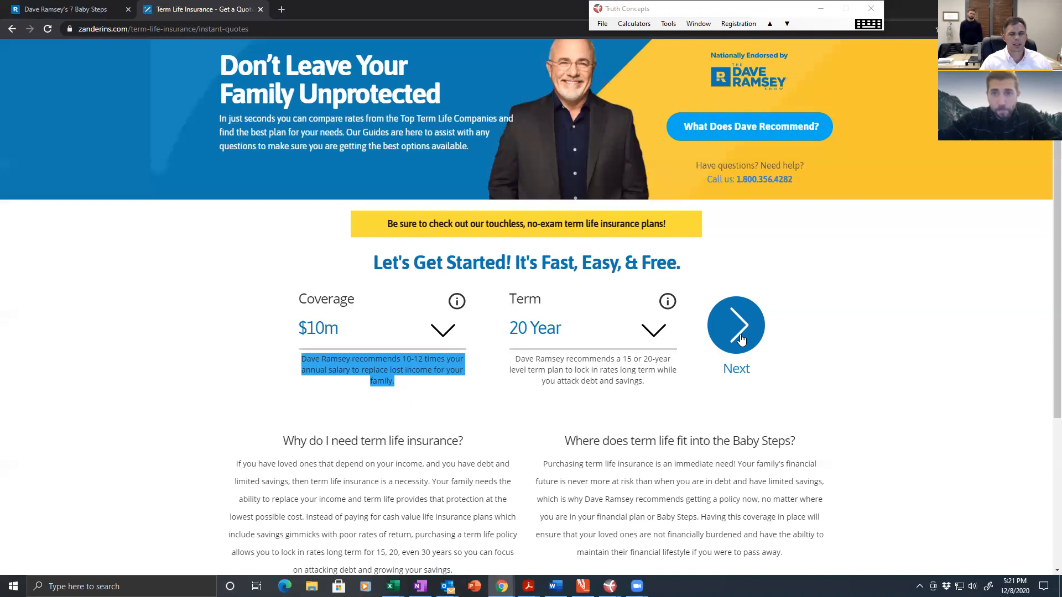
mouse_move(879, 371)
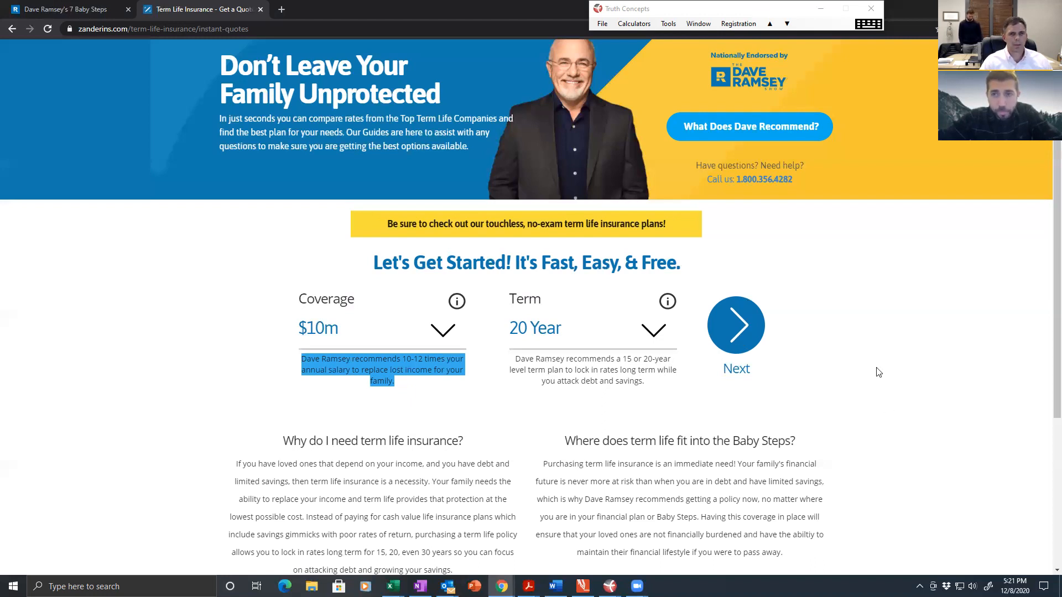
mouse_move(599, 339)
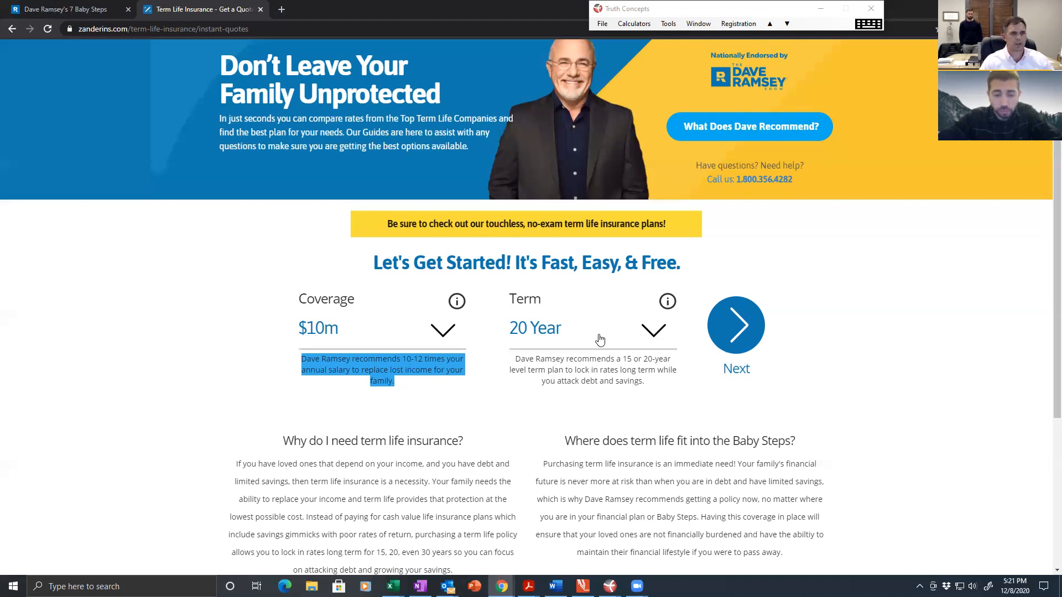
mouse_move(726, 337)
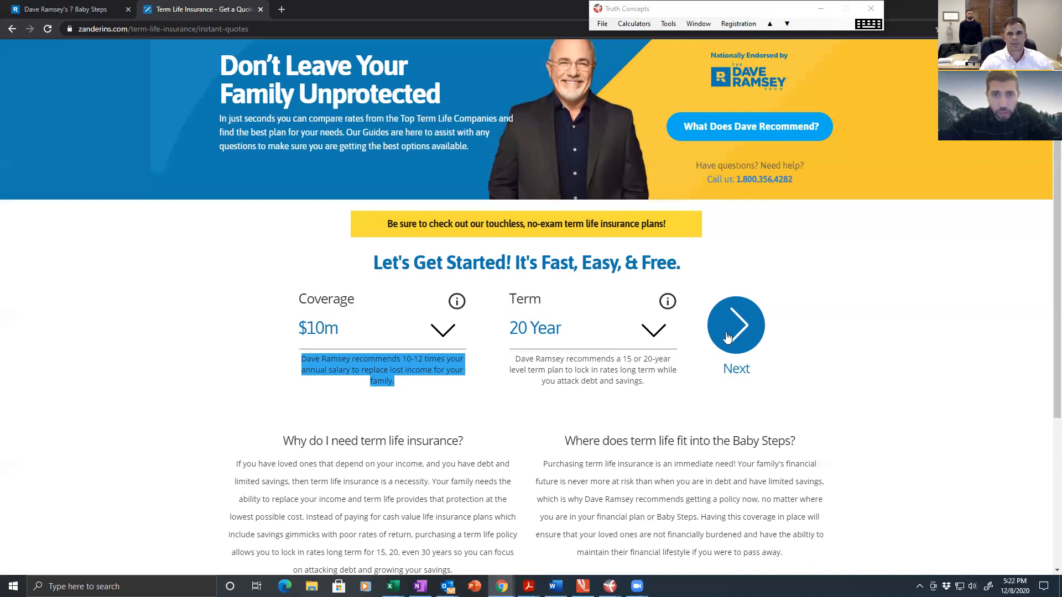
left_click(736, 324)
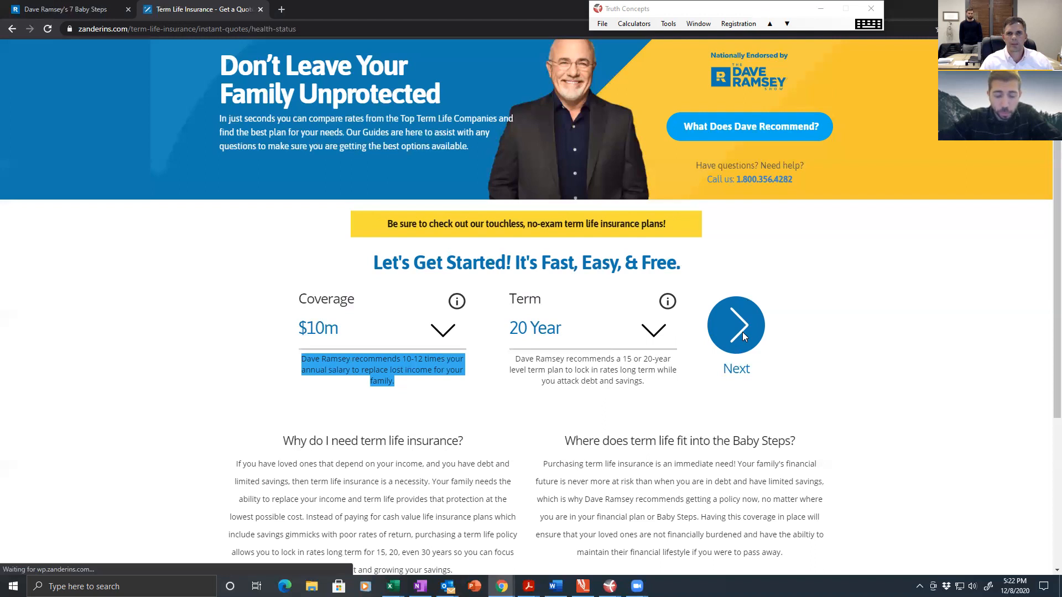
left_click(736, 324)
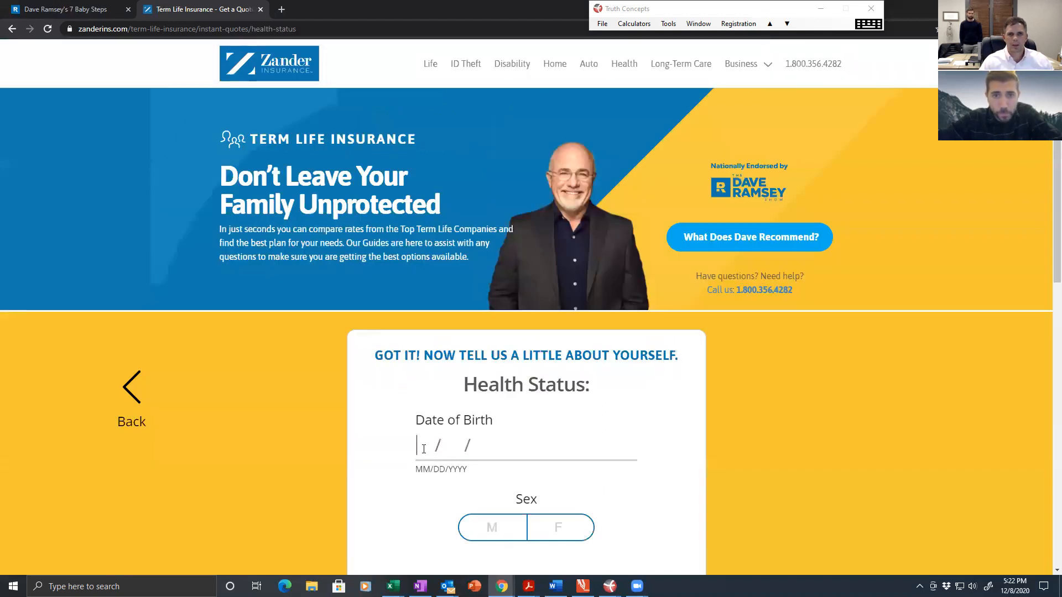
type("03")
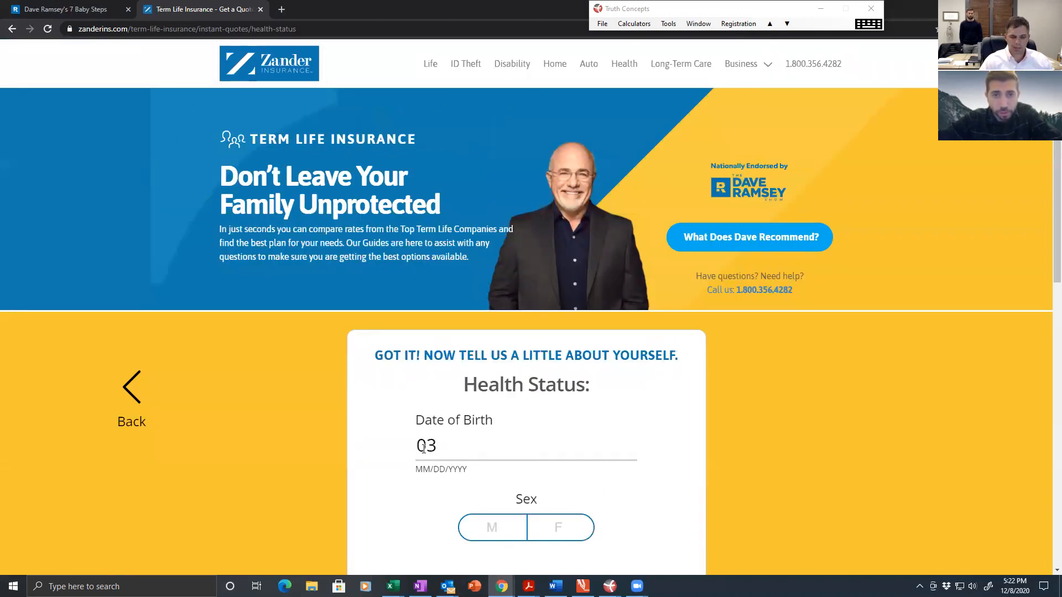
type("17/")
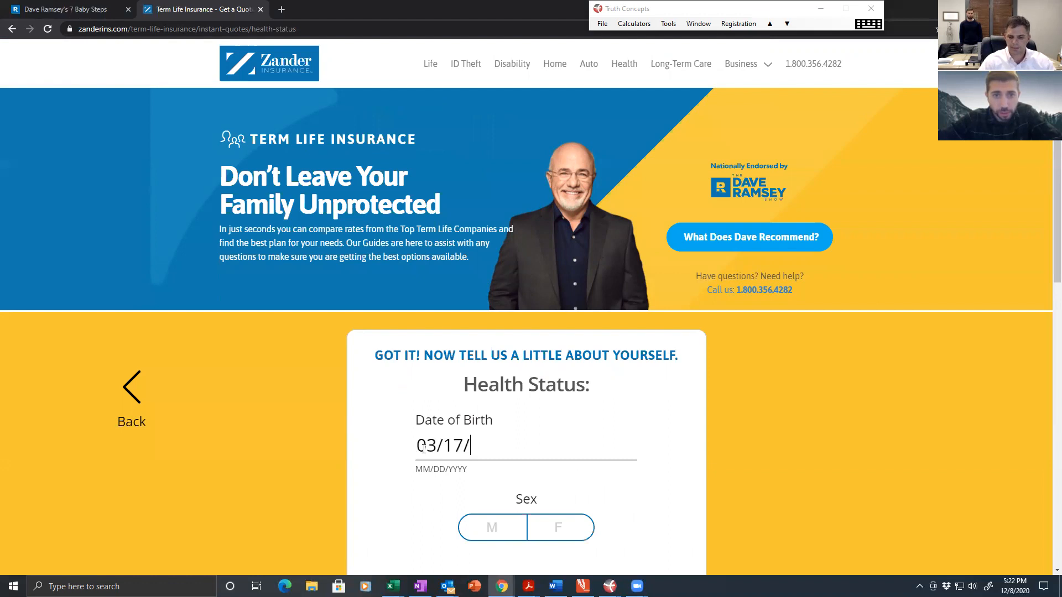
type("1977")
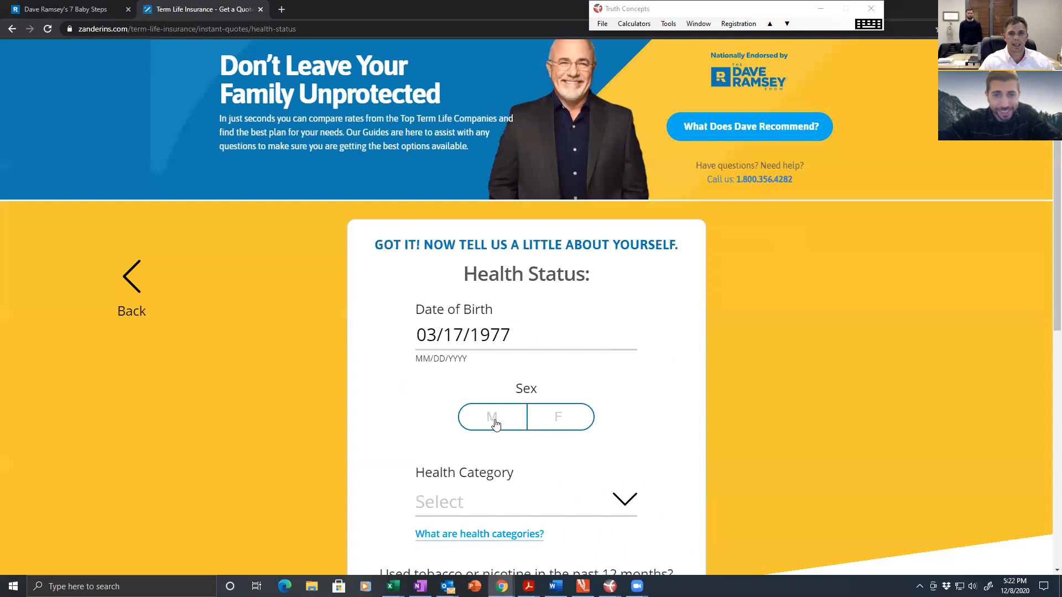
Record male, Preferred Plus health, no tobacco use and continue to personal information.
left_click(492, 417)
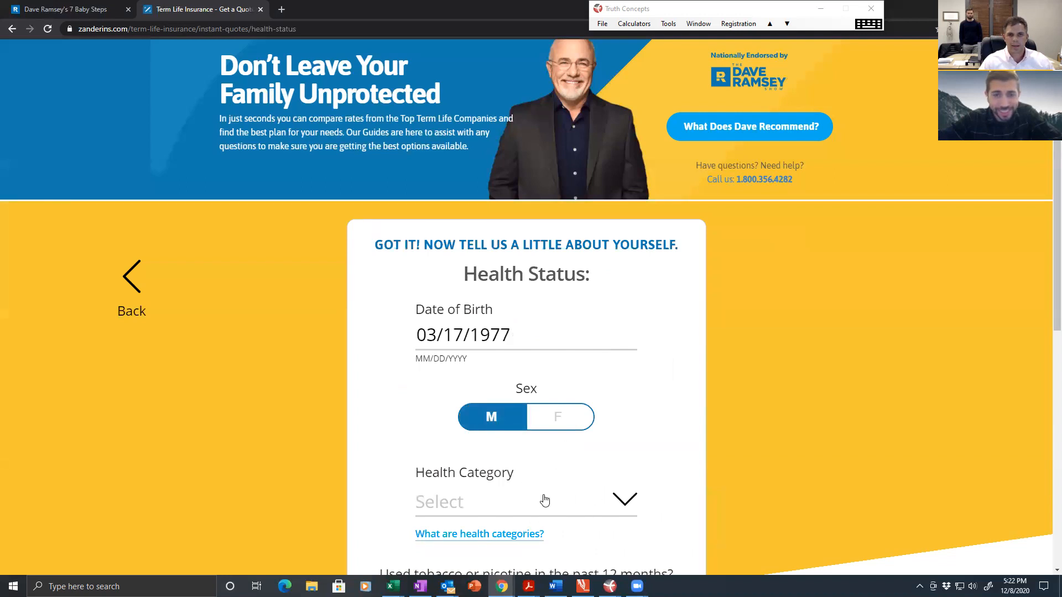
left_click(524, 501)
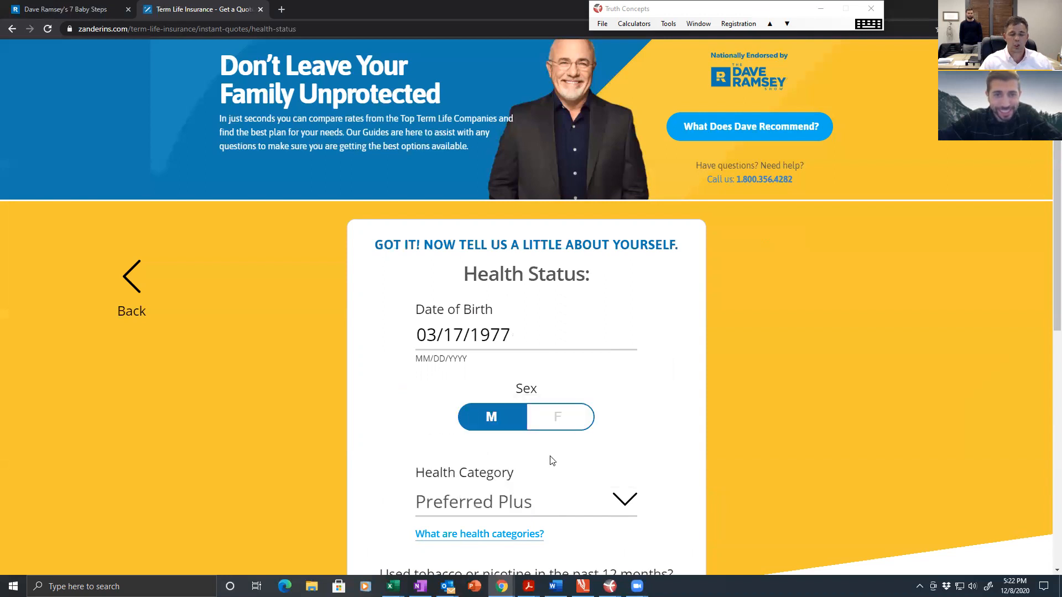
scroll("down", 3)
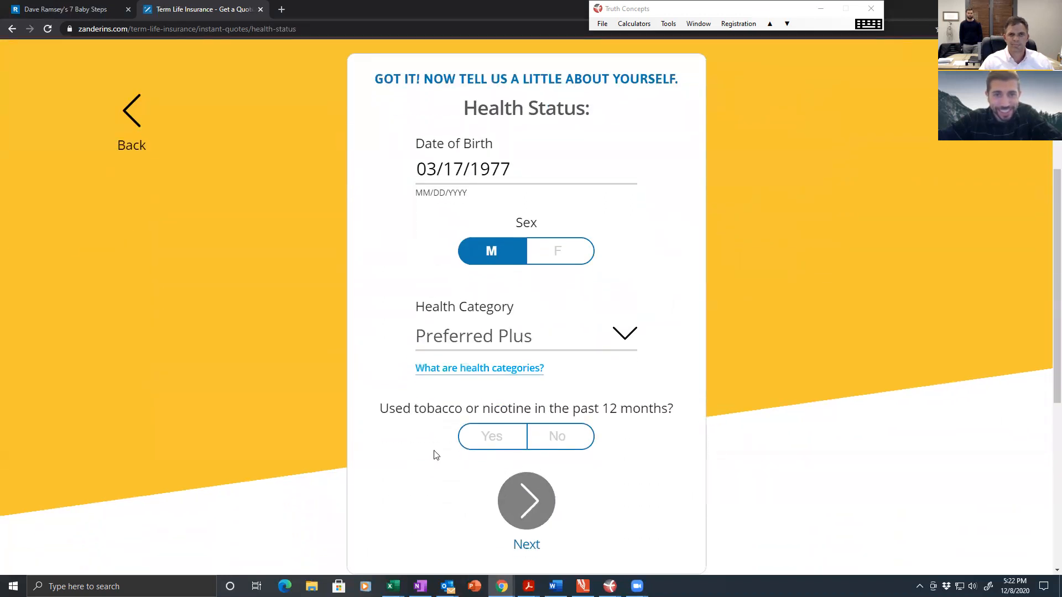
left_click(557, 436)
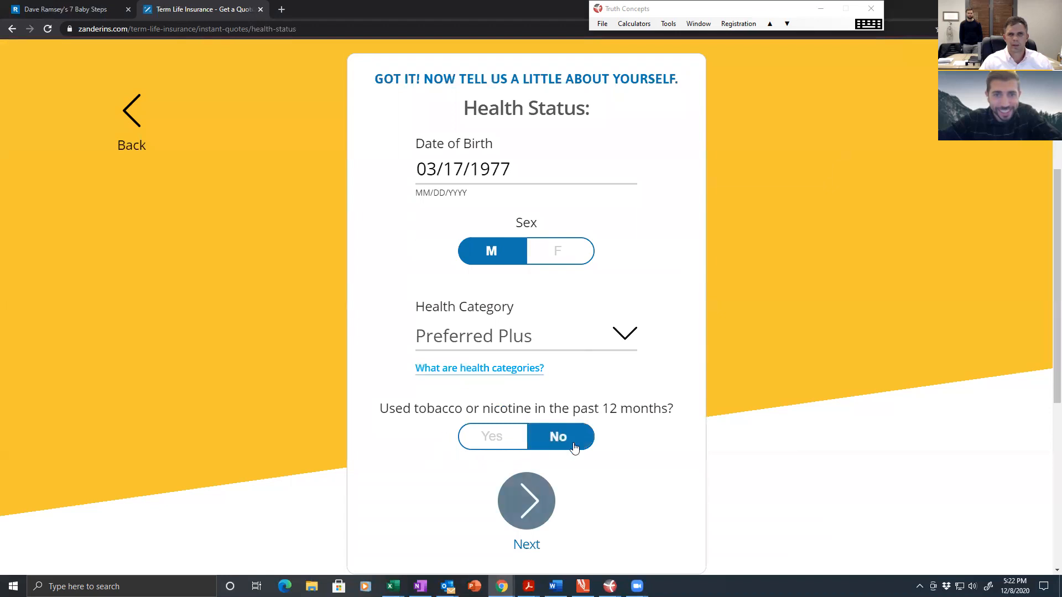
left_click(527, 501)
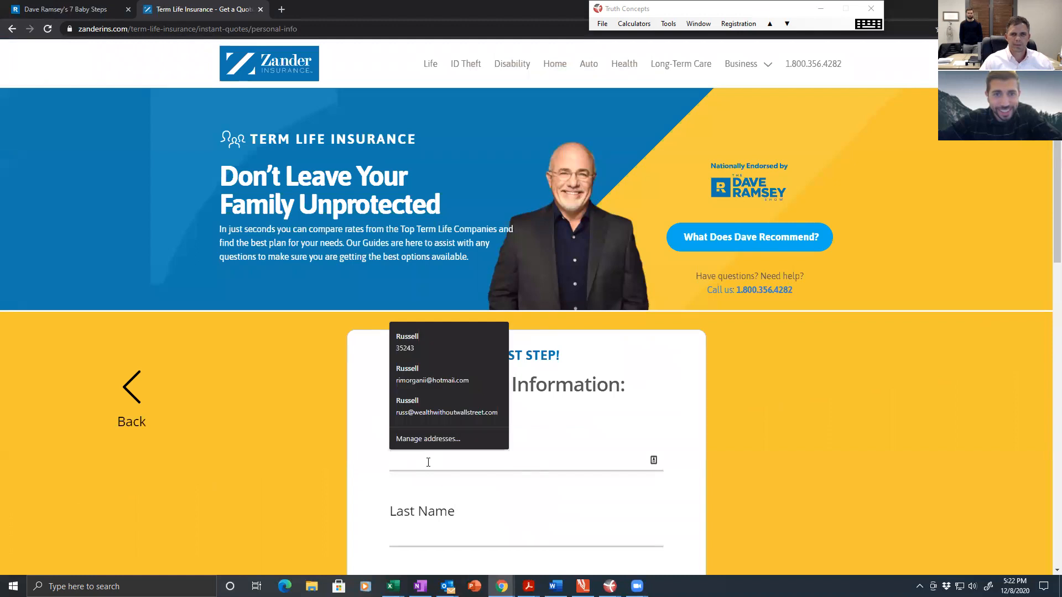
type("Russ")
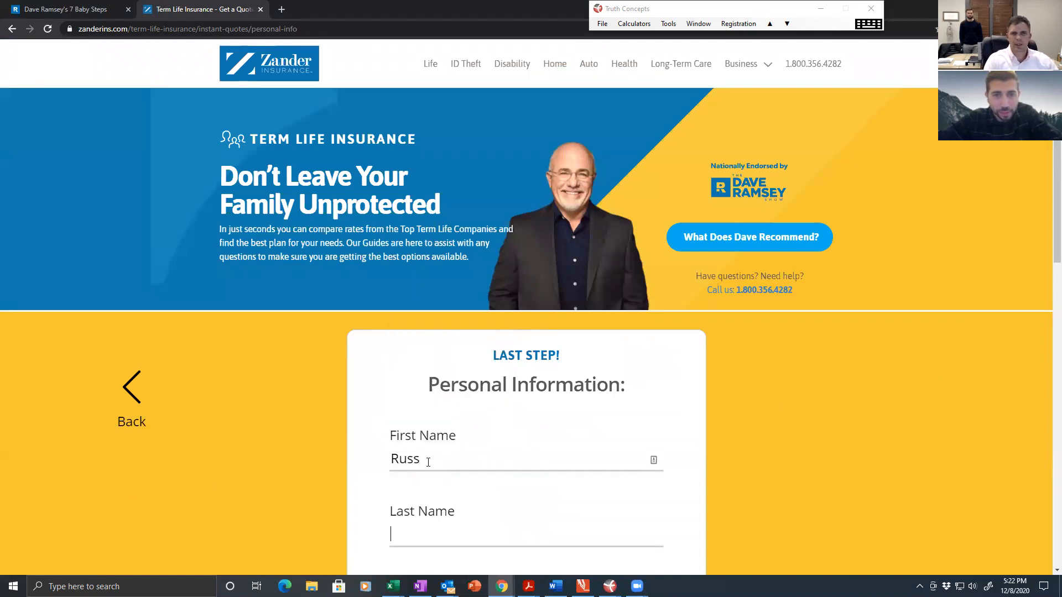
type("Morgan")
type("rim")
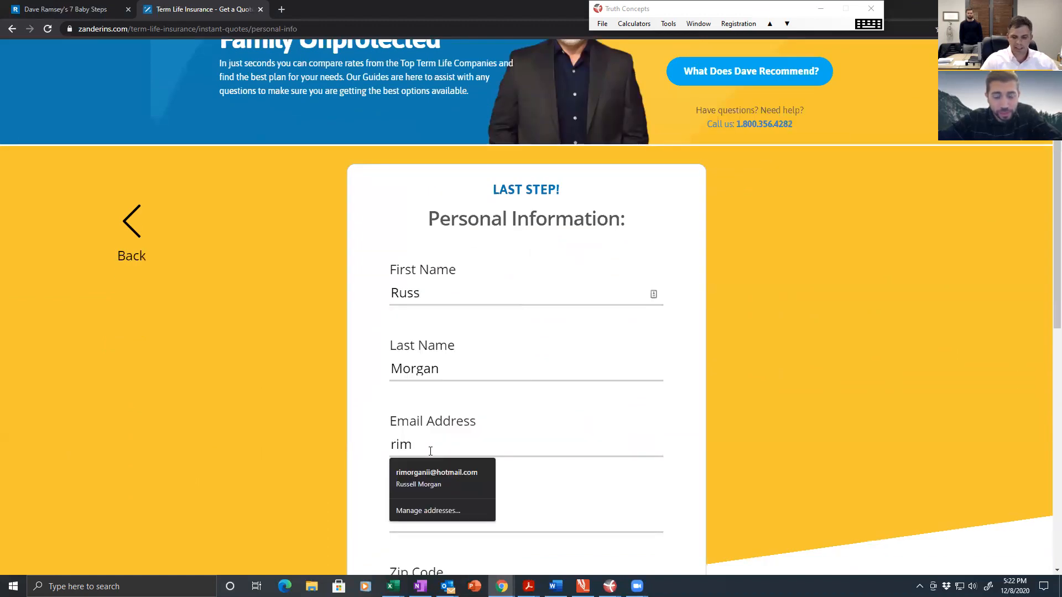
left_click(436, 478)
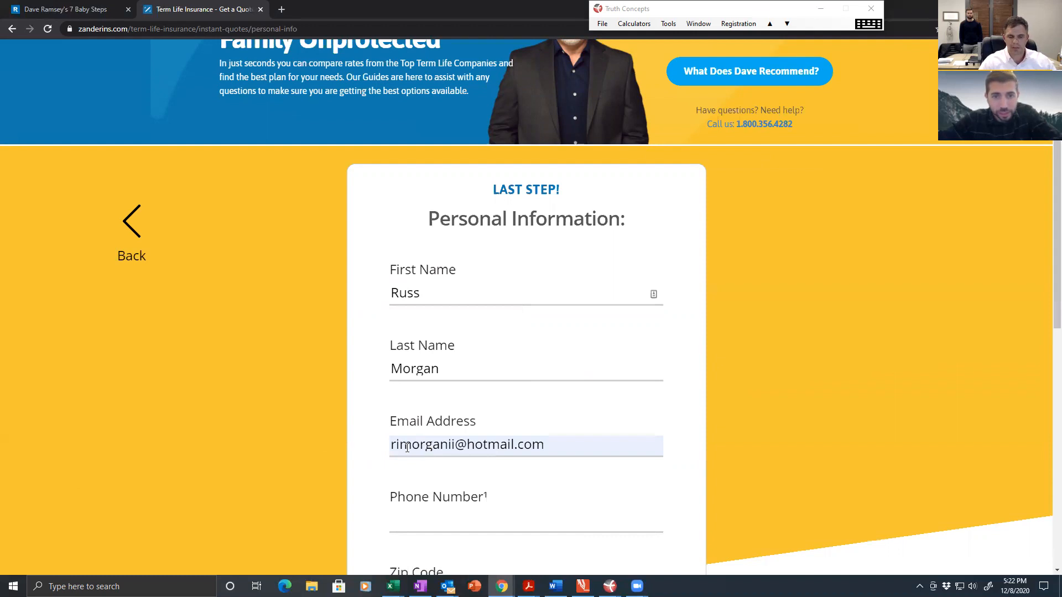
scroll("down", 3)
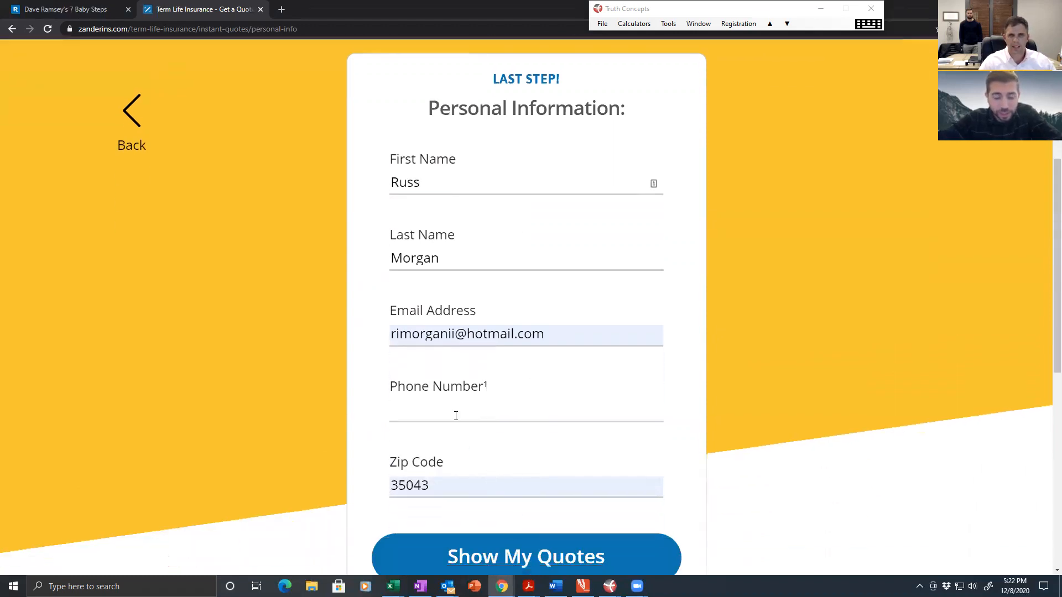
Enter the phone number and submit the details to show the quotes.
left_click(460, 409)
type("(205) 4")
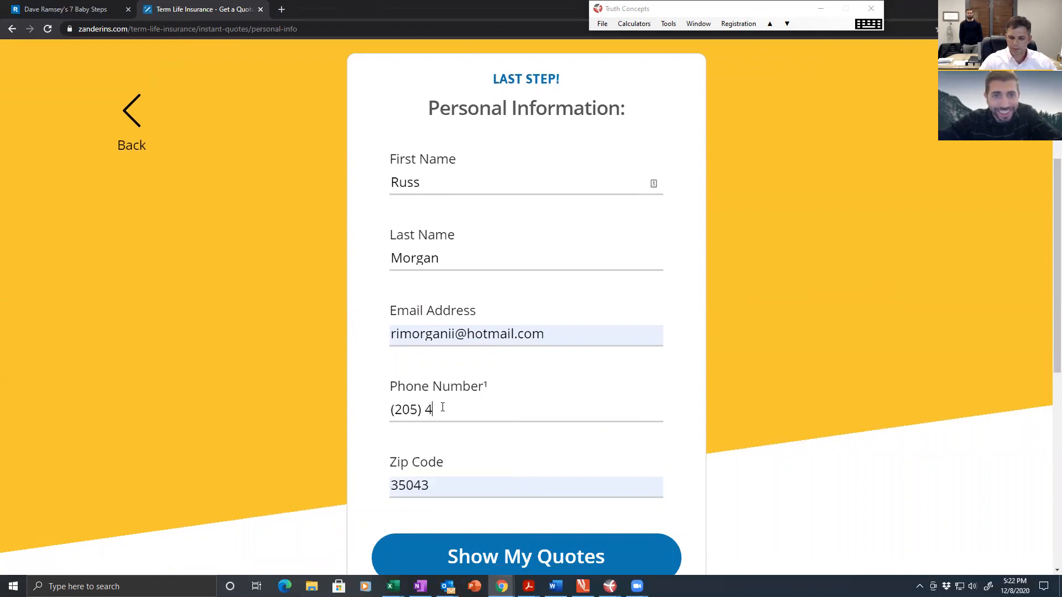
type("53")
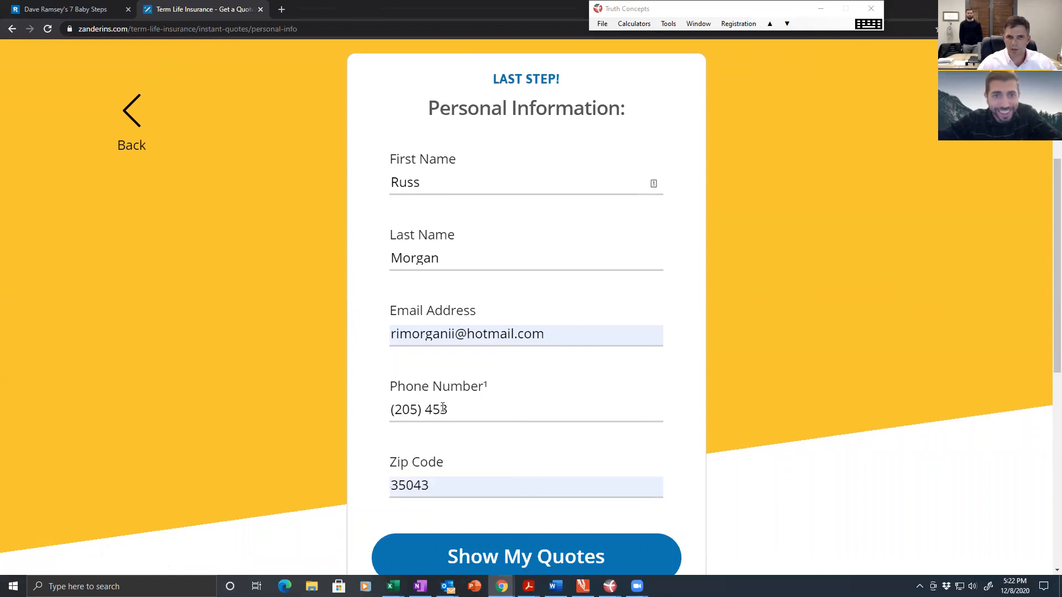
type("3-7240")
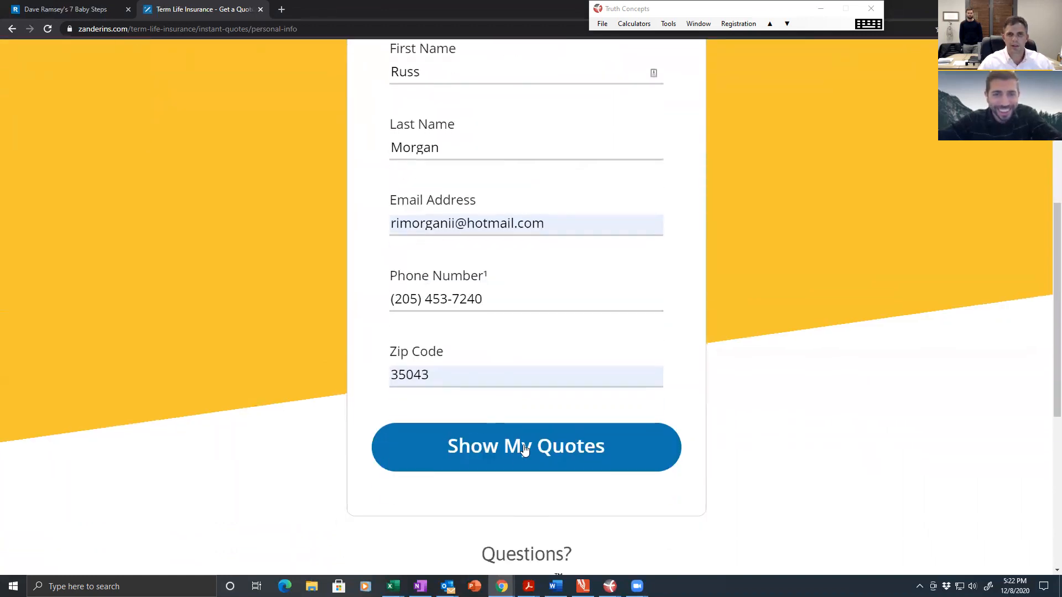
left_click(525, 446)
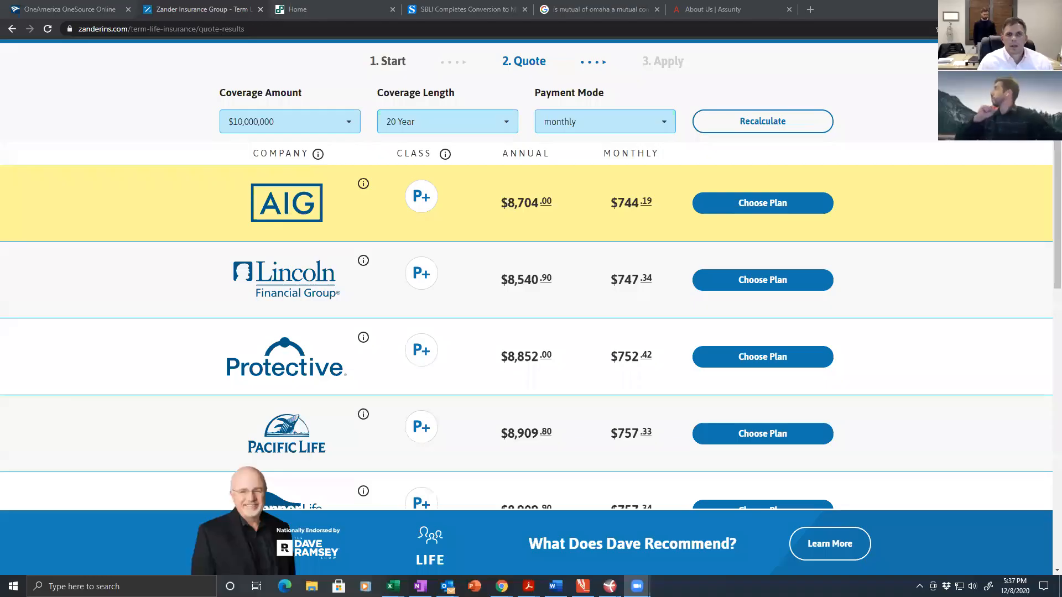
mouse_move(804, 212)
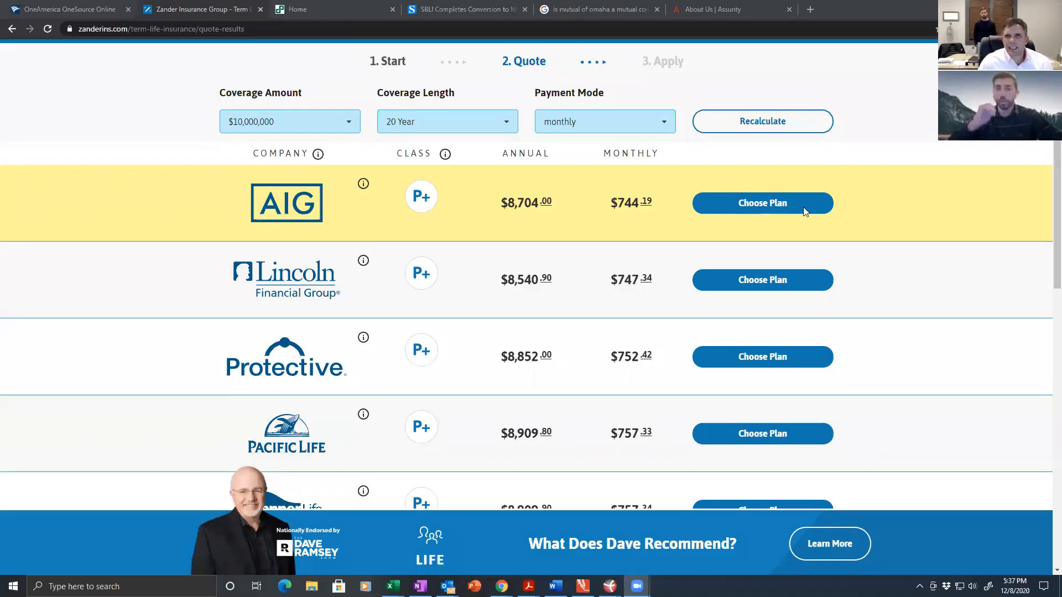
mouse_move(230, 223)
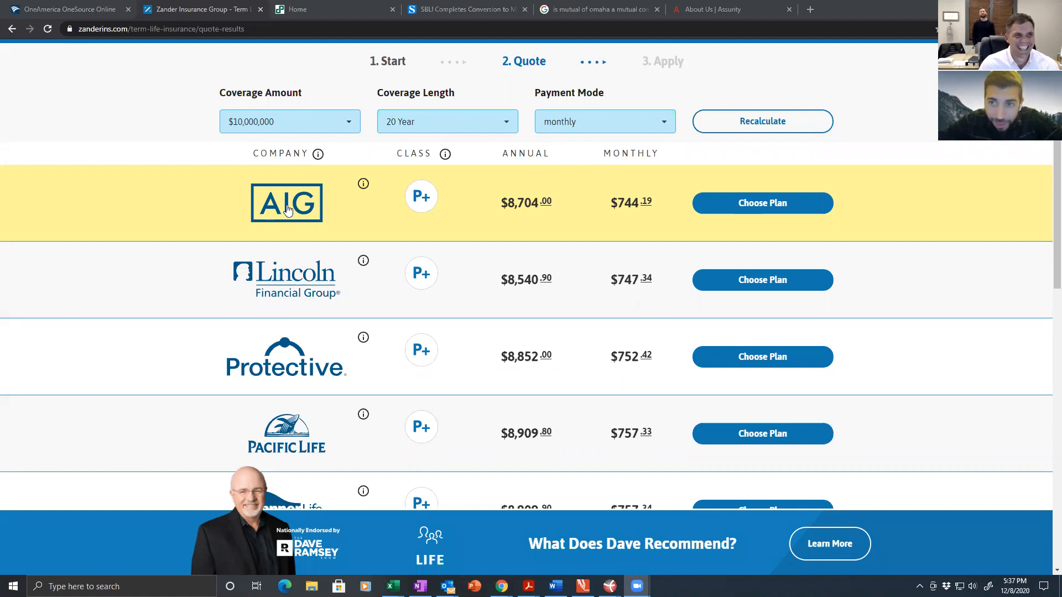
mouse_move(525, 209)
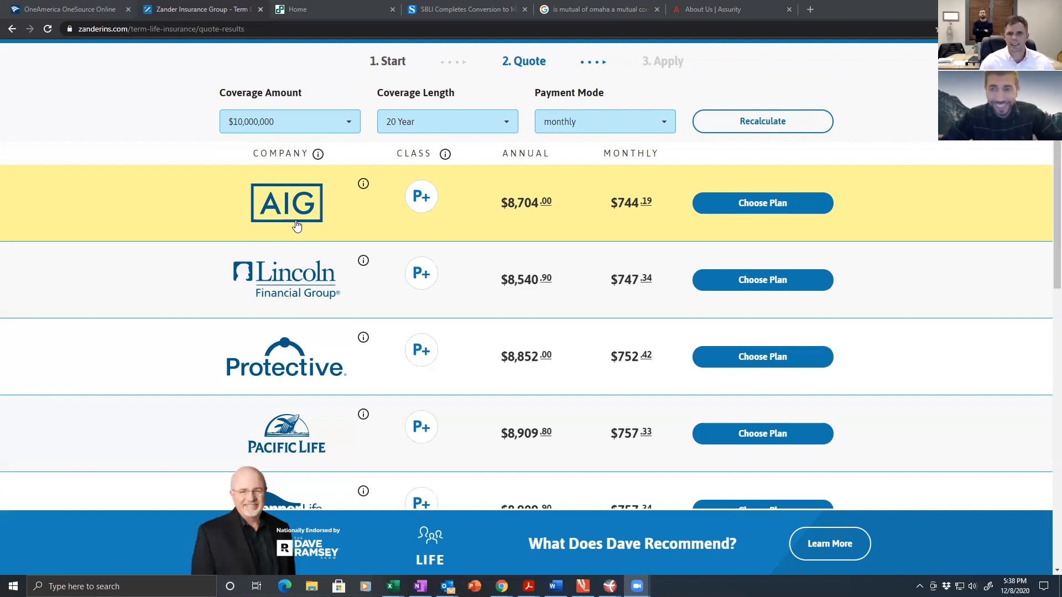
mouse_move(206, 263)
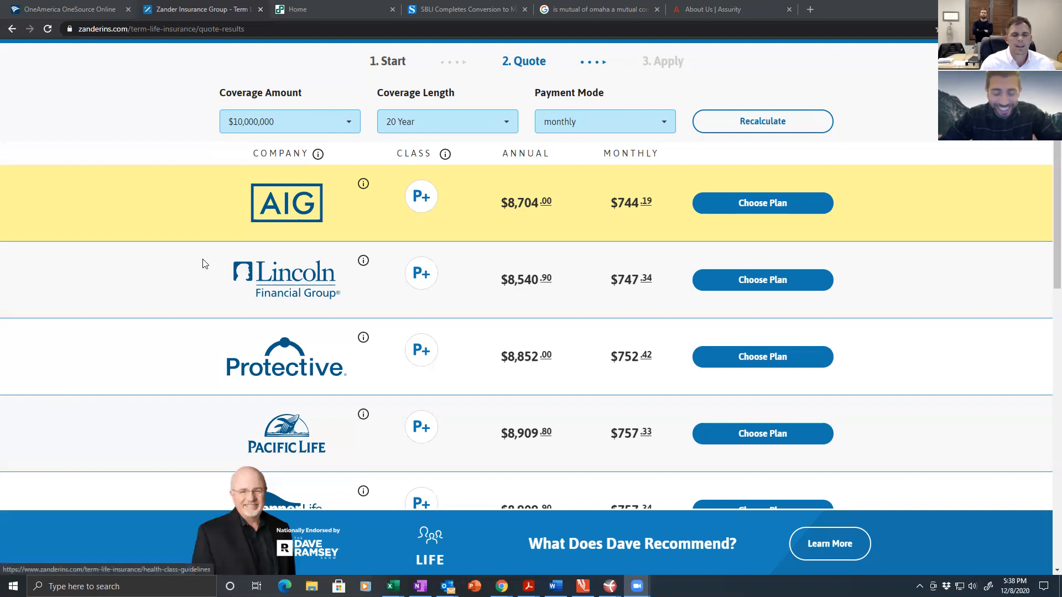
mouse_move(329, 297)
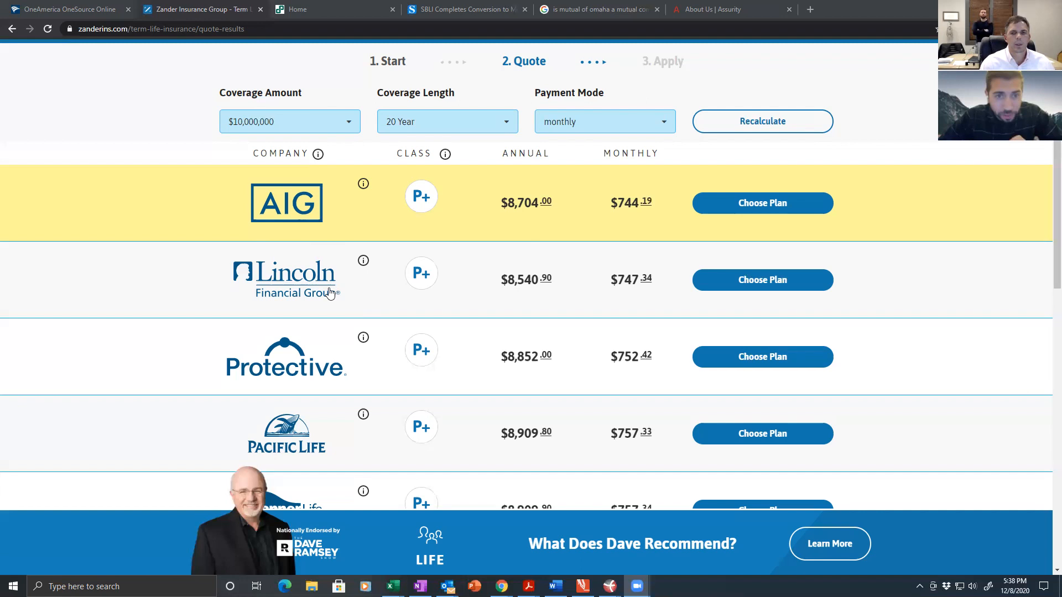
mouse_move(380, 363)
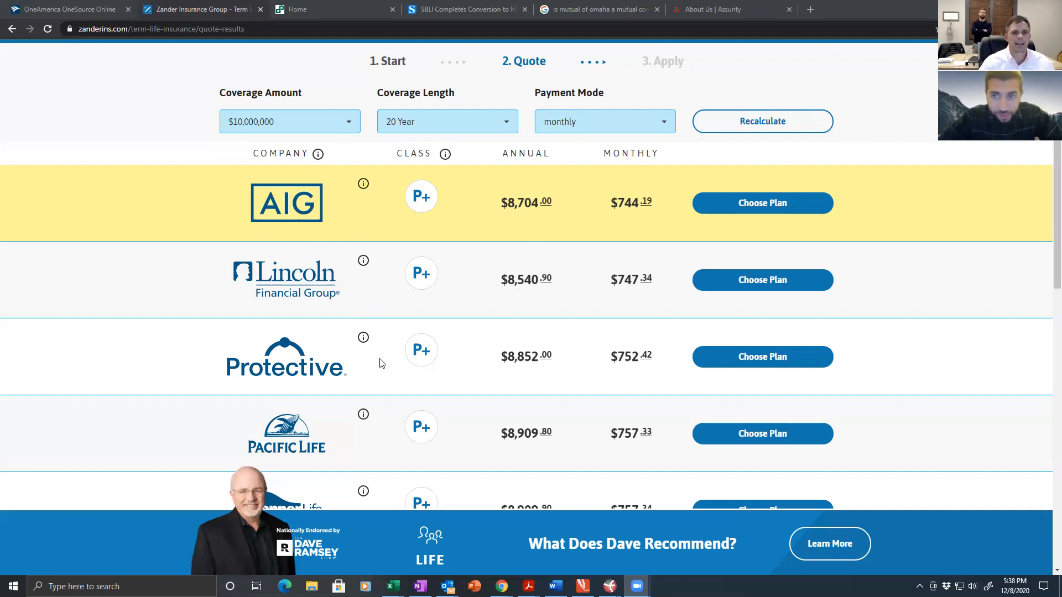
scroll("down", 3)
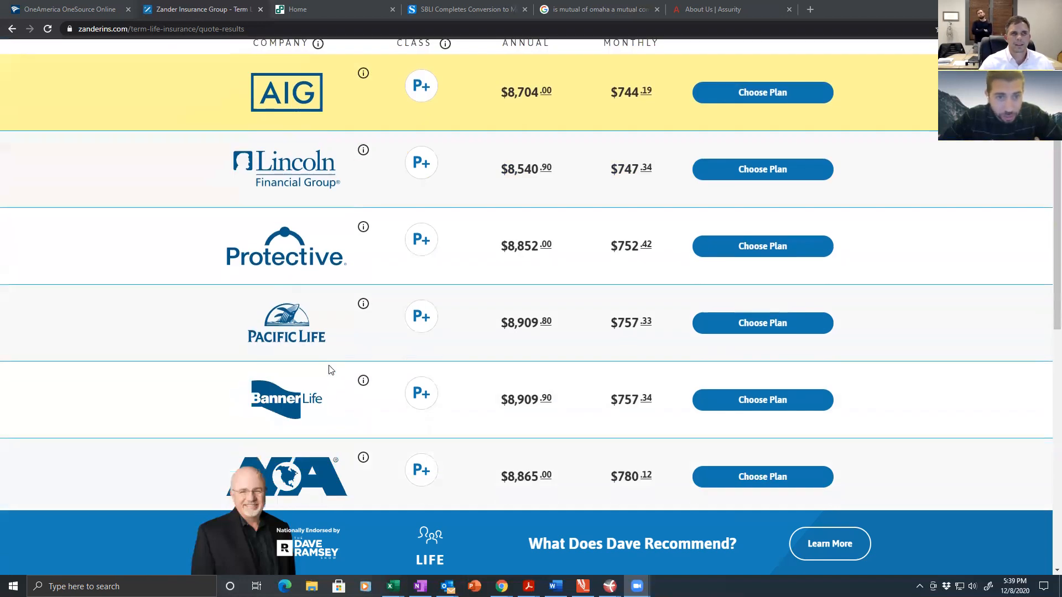
mouse_move(233, 342)
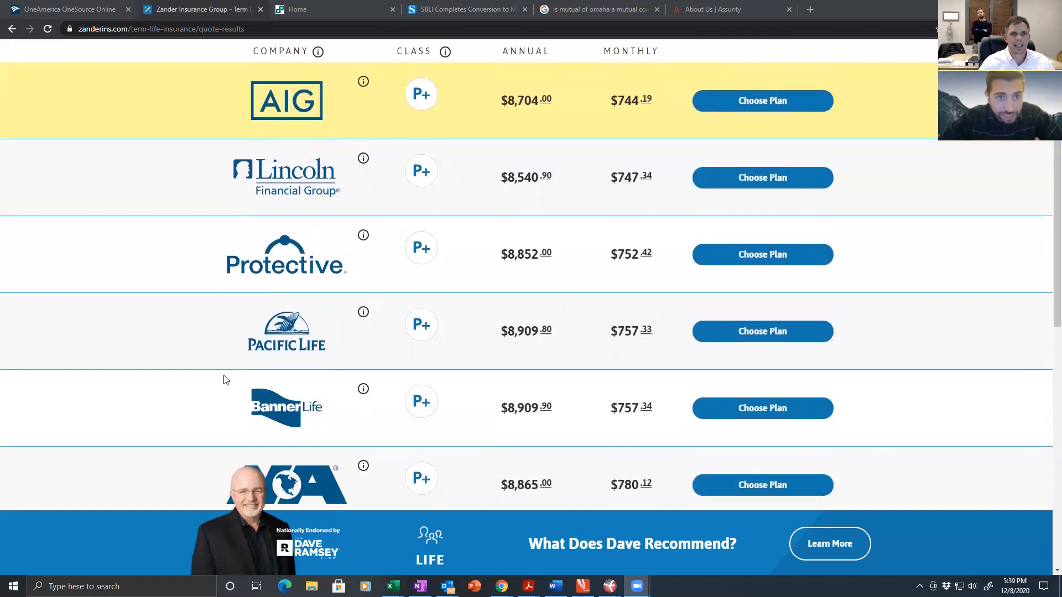
scroll("down", 3)
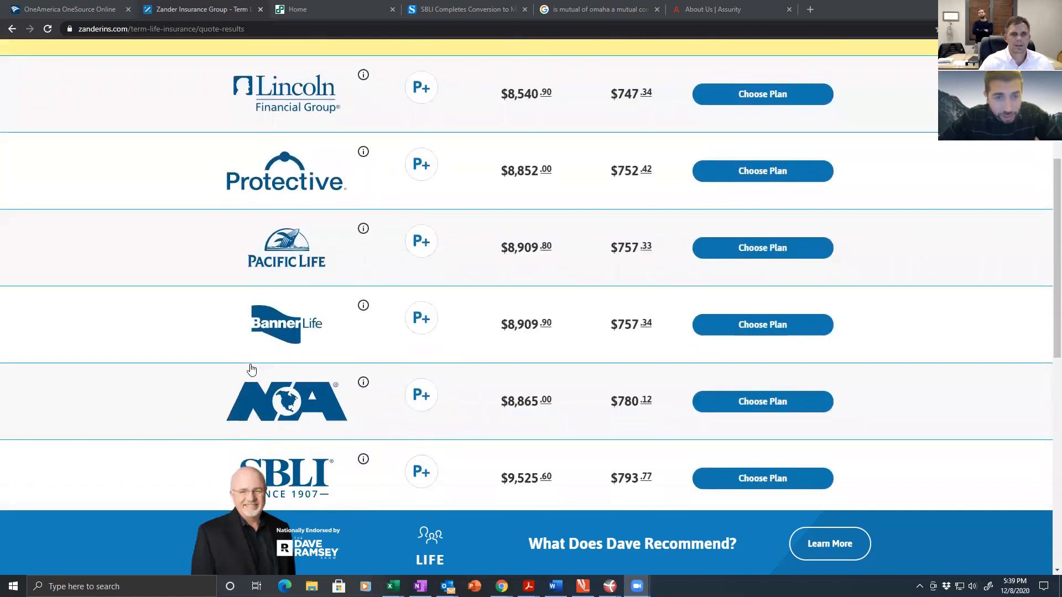
scroll("down", 3)
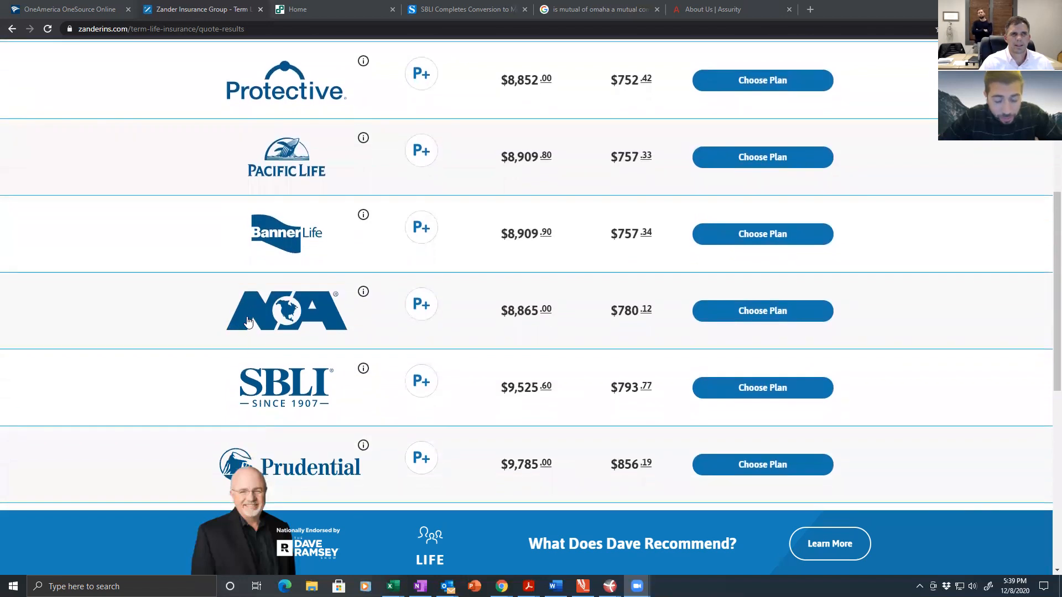
scroll("down", 3)
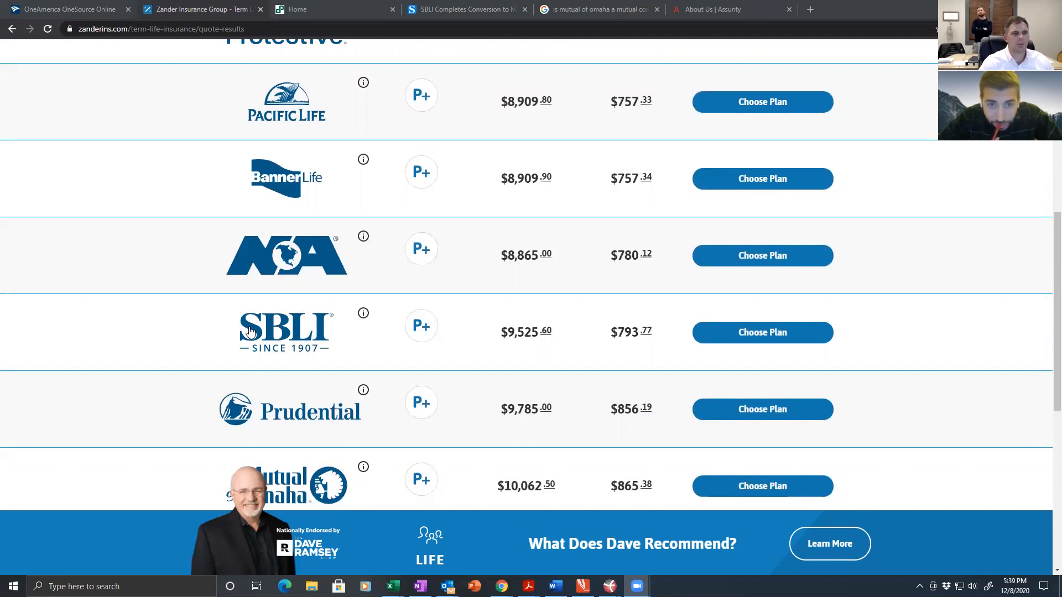
mouse_move(453, 9)
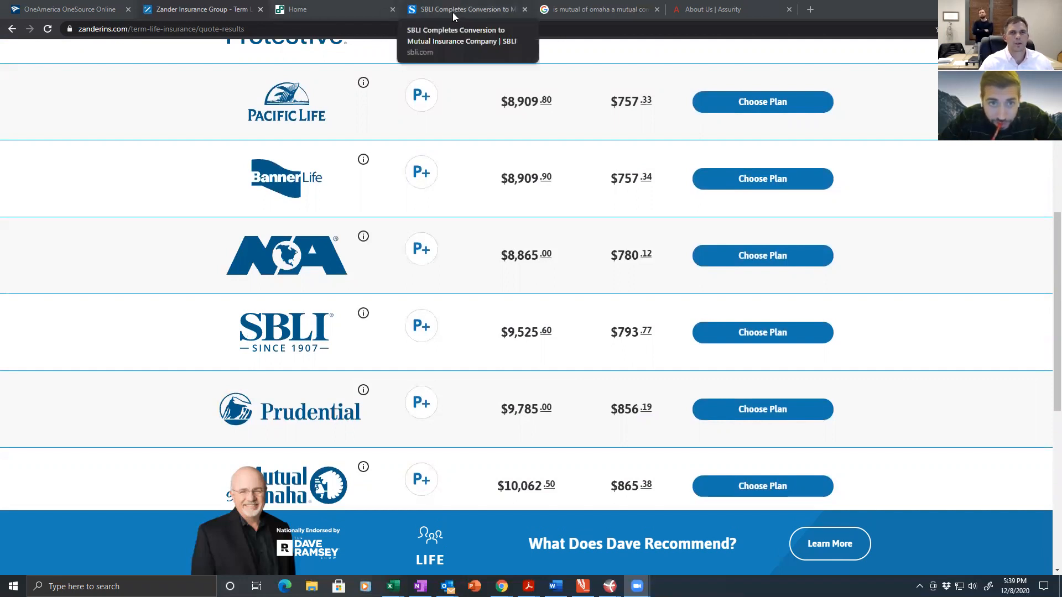
mouse_move(450, 12)
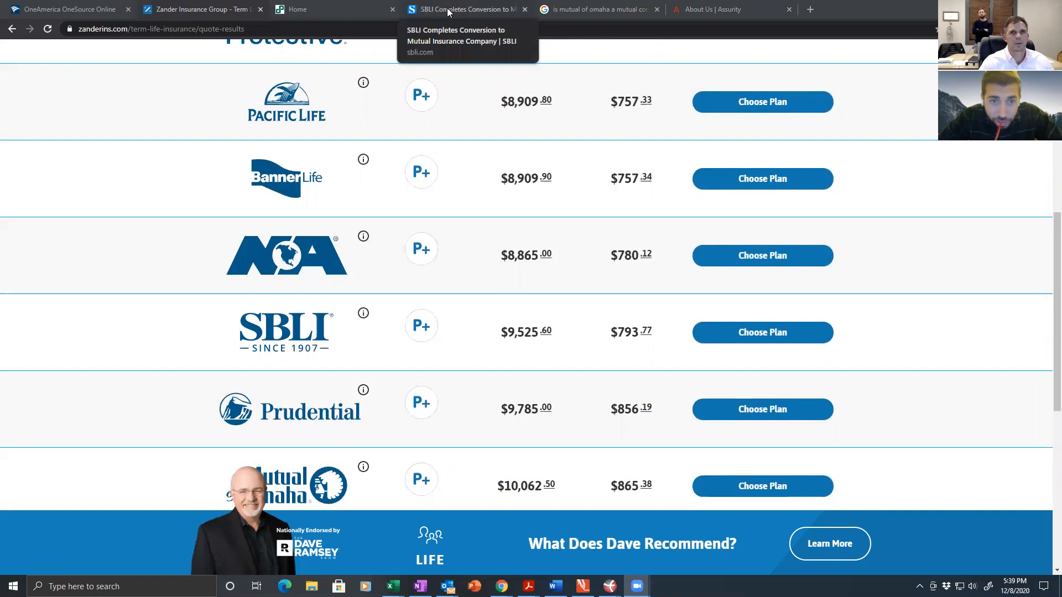
Read the SBLI mutual conversion article, then return to the Zander quote results.
left_click(463, 9)
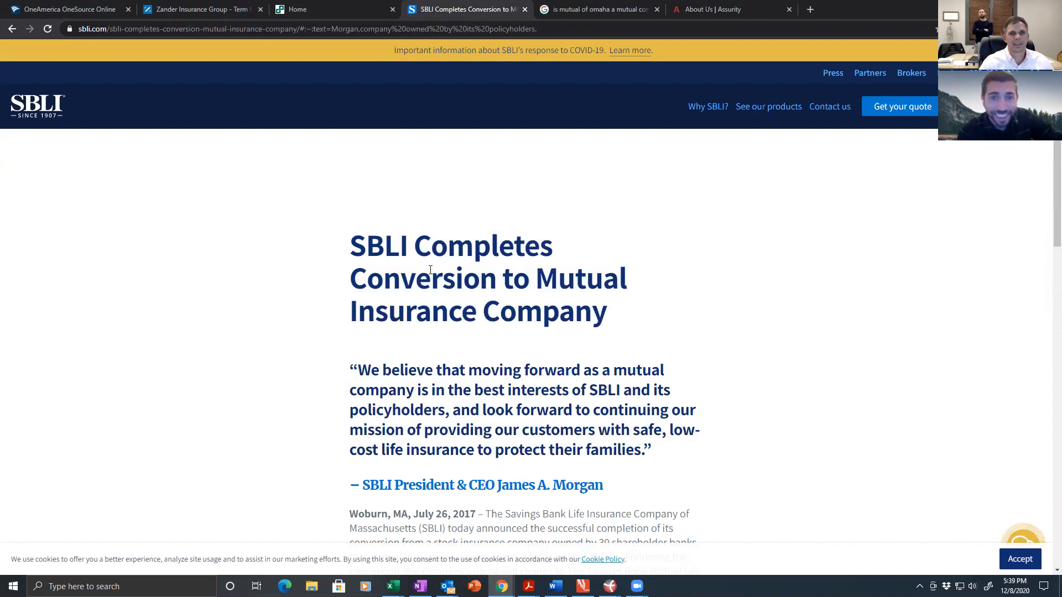
mouse_move(413, 371)
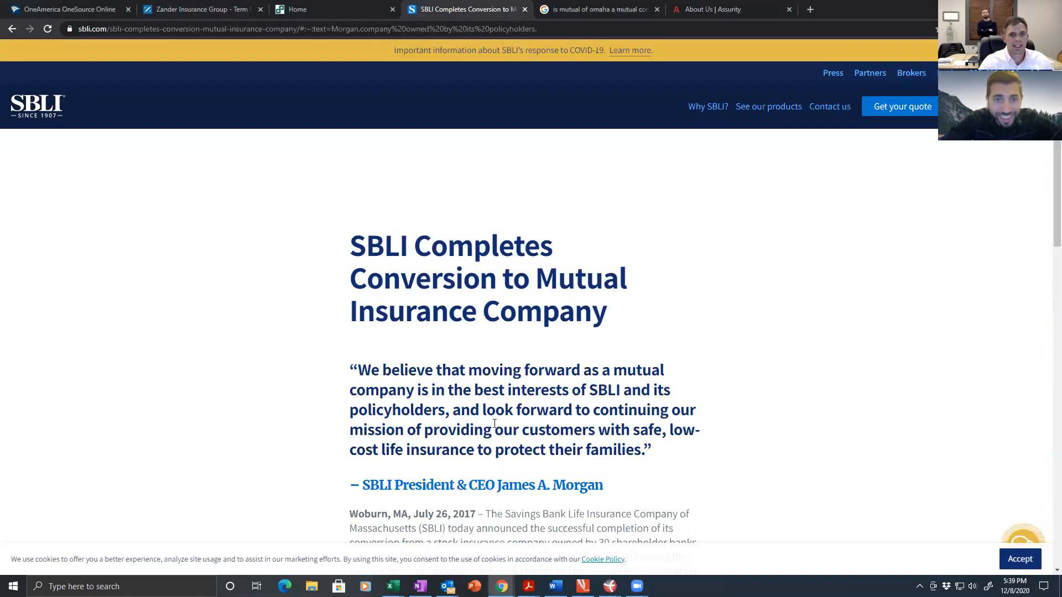
mouse_move(467, 429)
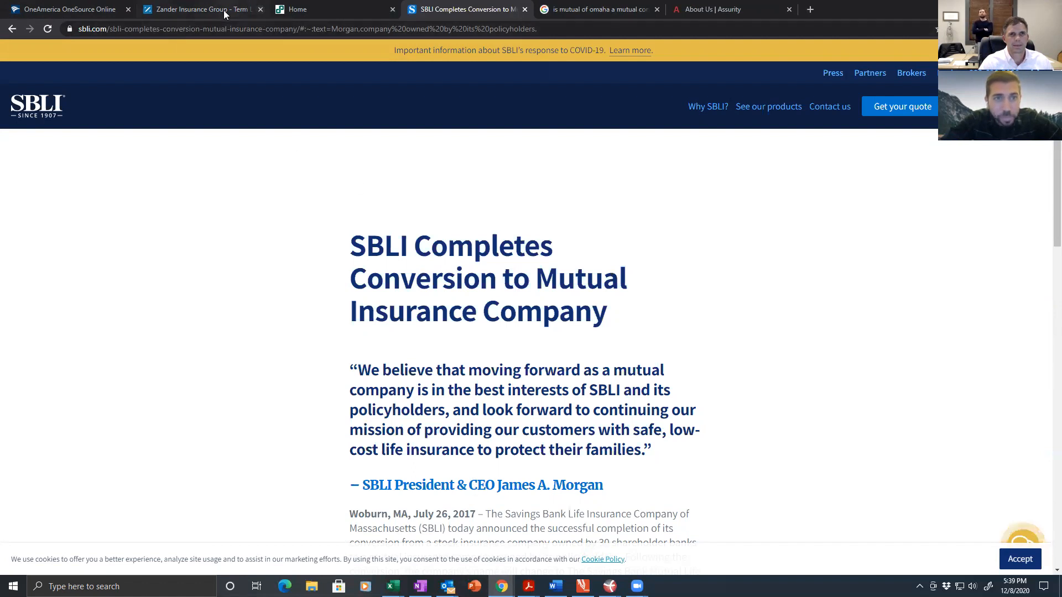
left_click(200, 9)
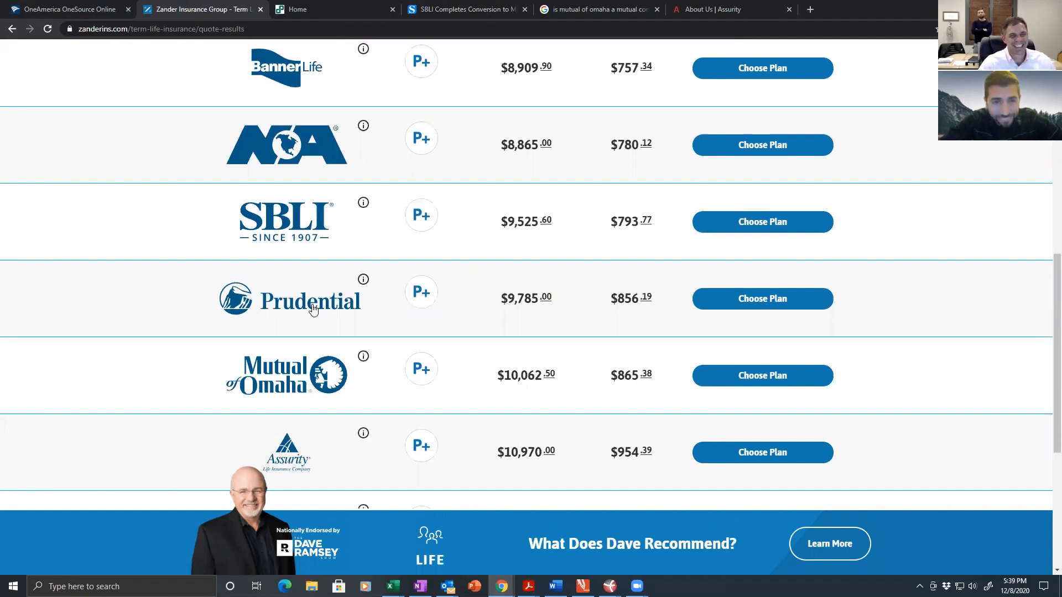
Scroll the quote results down to Assurity and Transamerica.
scroll("down", 3)
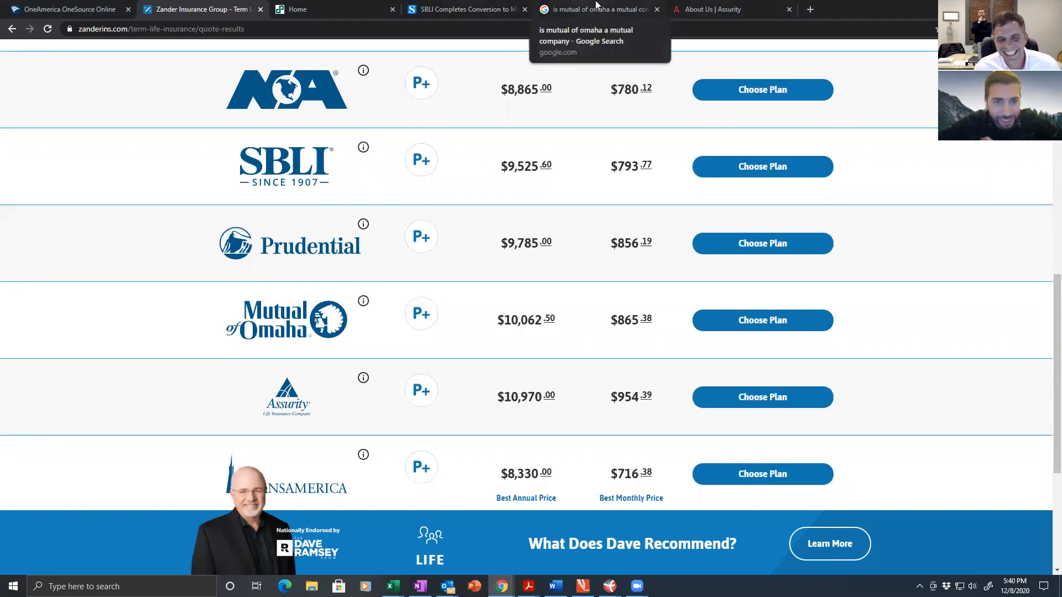
Check Google results showing Mutual of Omaha's type as Mutual company.
left_click(600, 9)
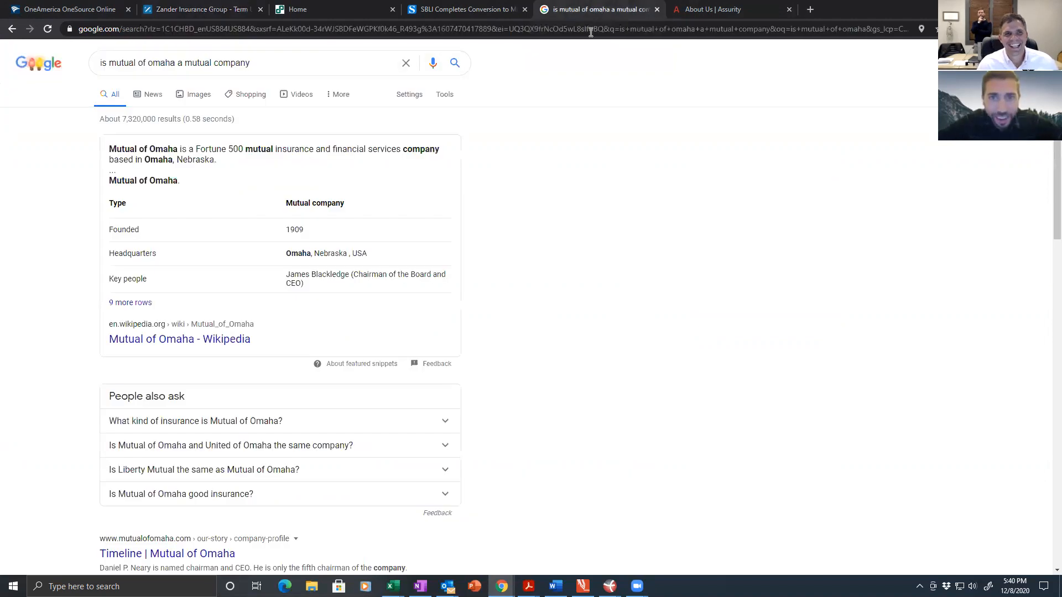
mouse_move(254, 177)
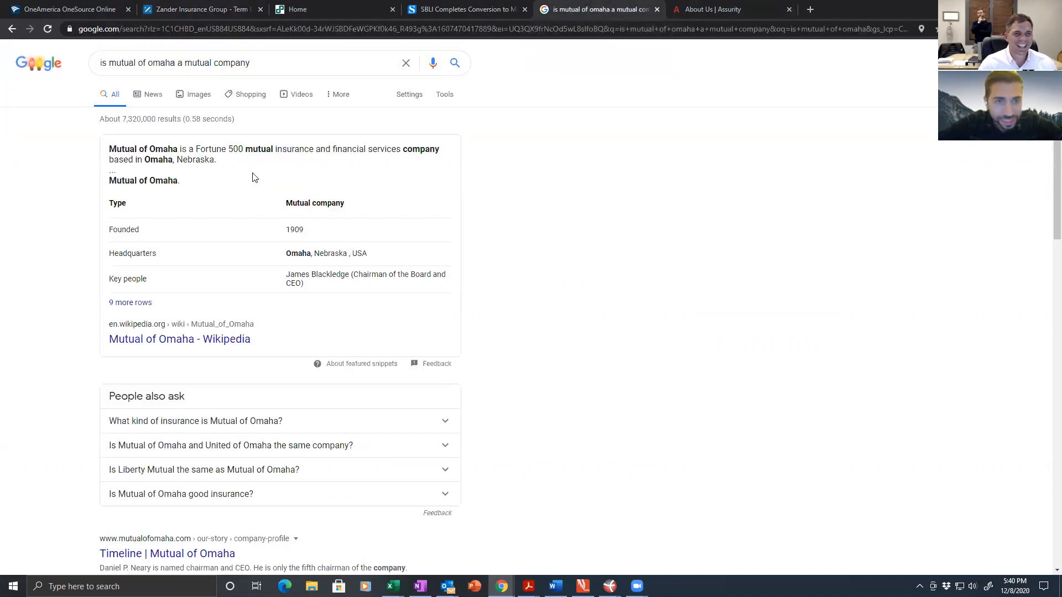
mouse_move(243, 215)
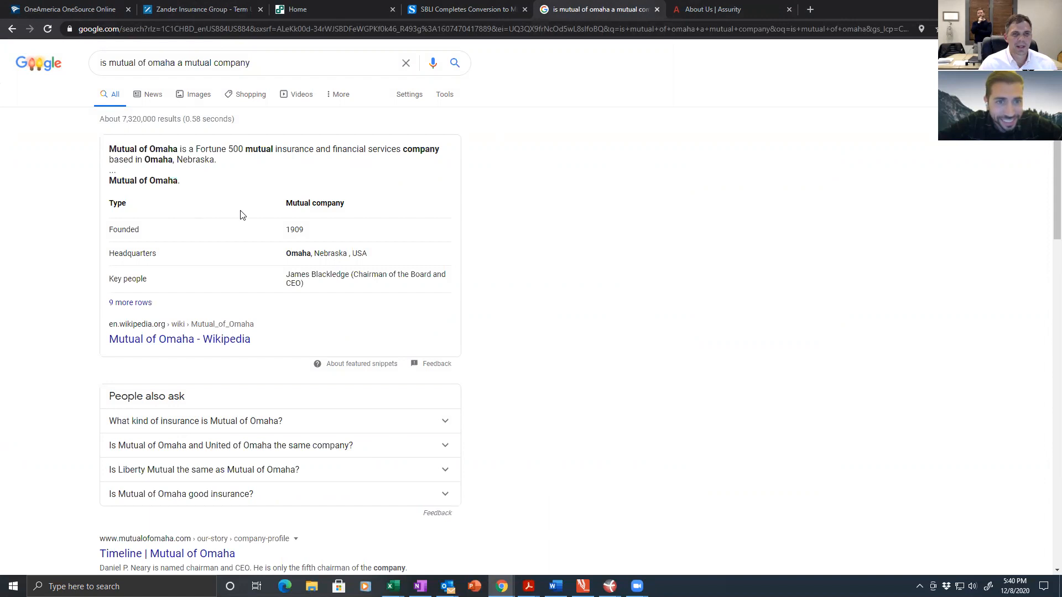
mouse_move(116, 200)
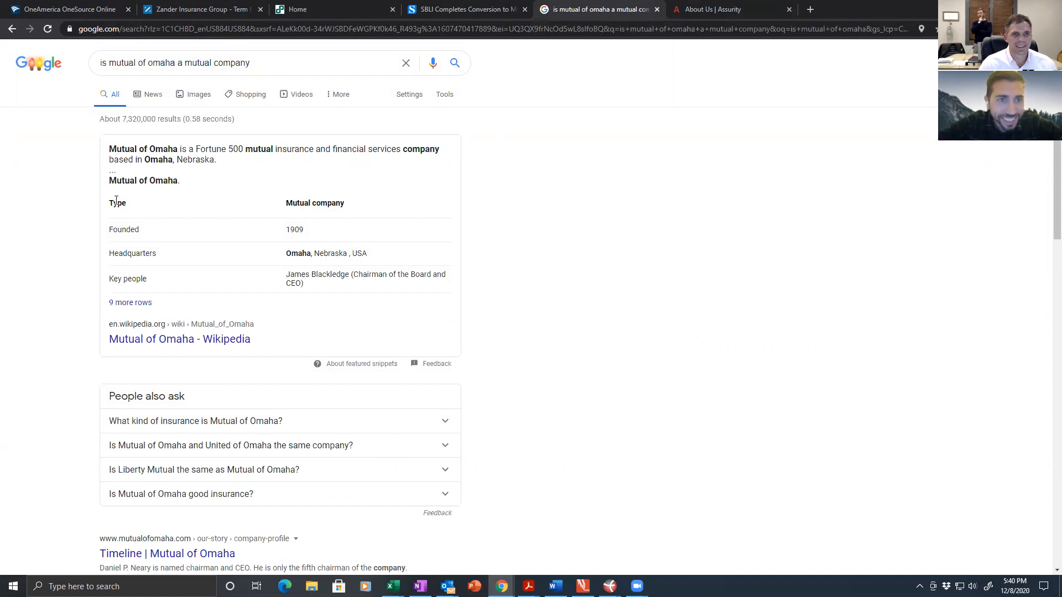
mouse_move(286, 202)
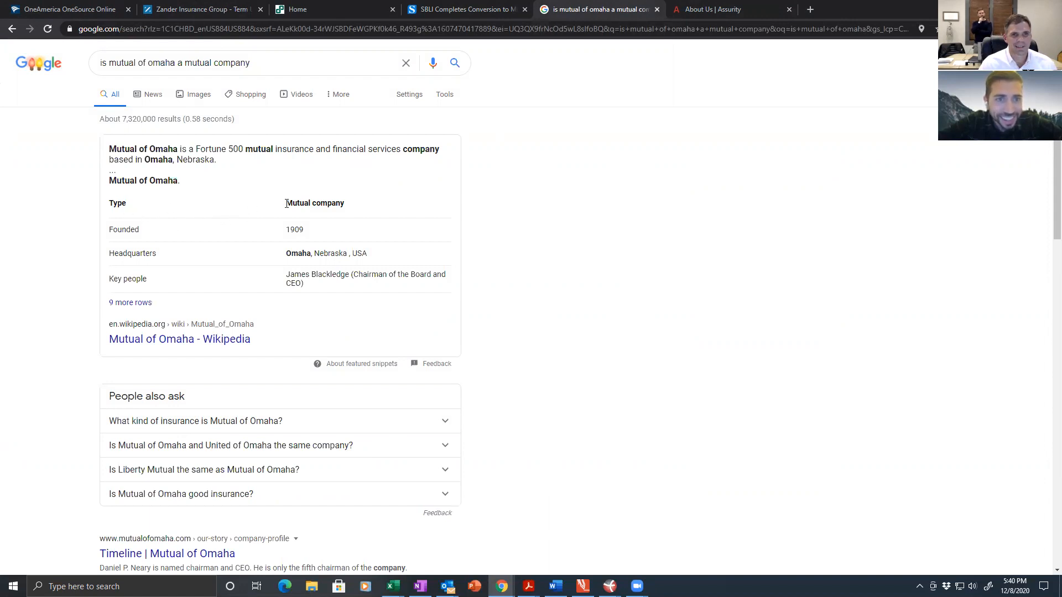
double_click(314, 203)
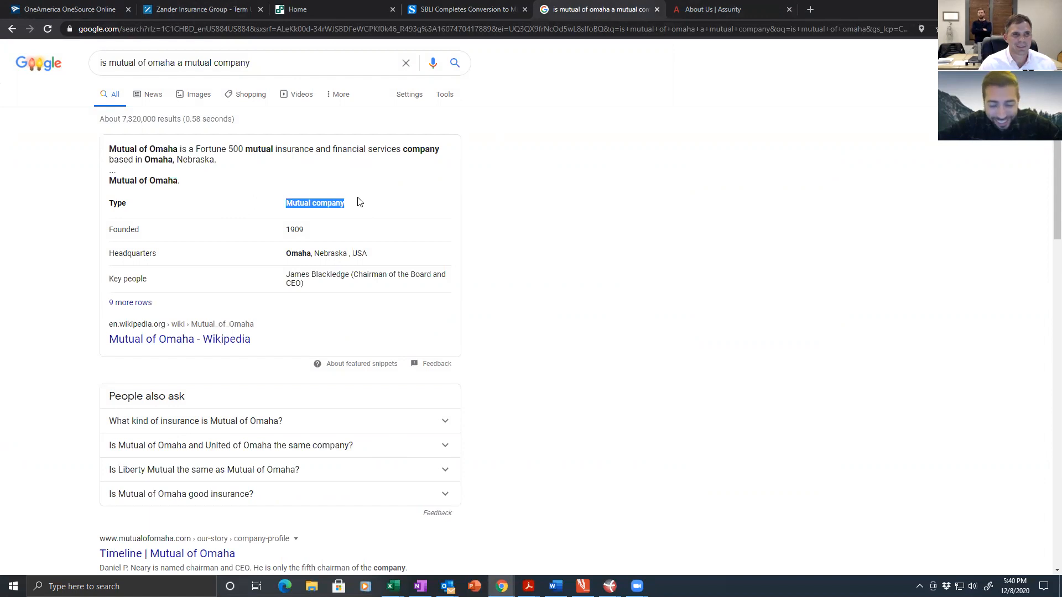
Return to the quote results bottom where Transamerica is flagged for service delays.
left_click(200, 9)
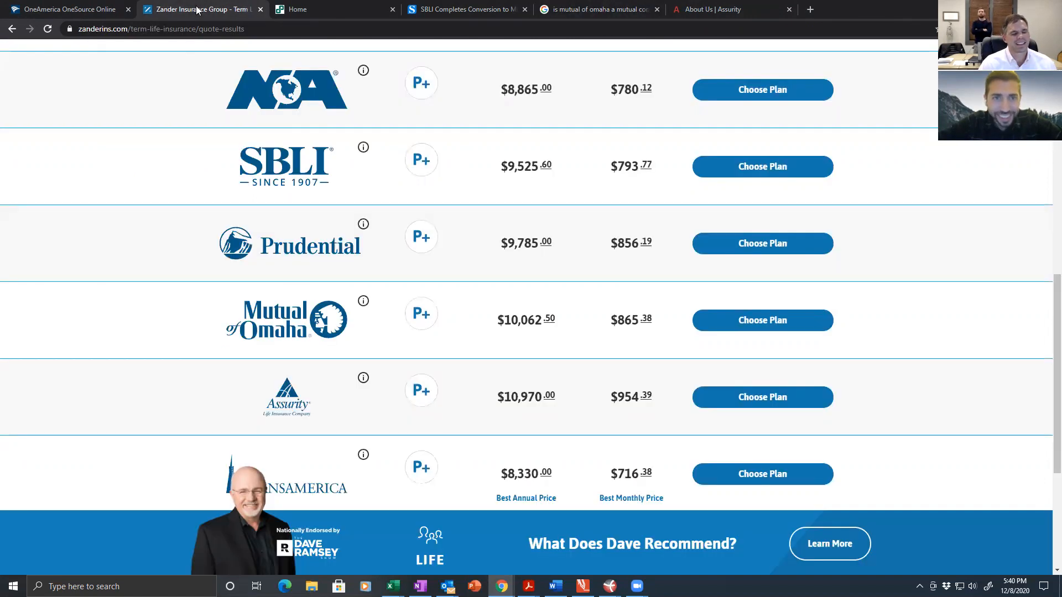
mouse_move(240, 153)
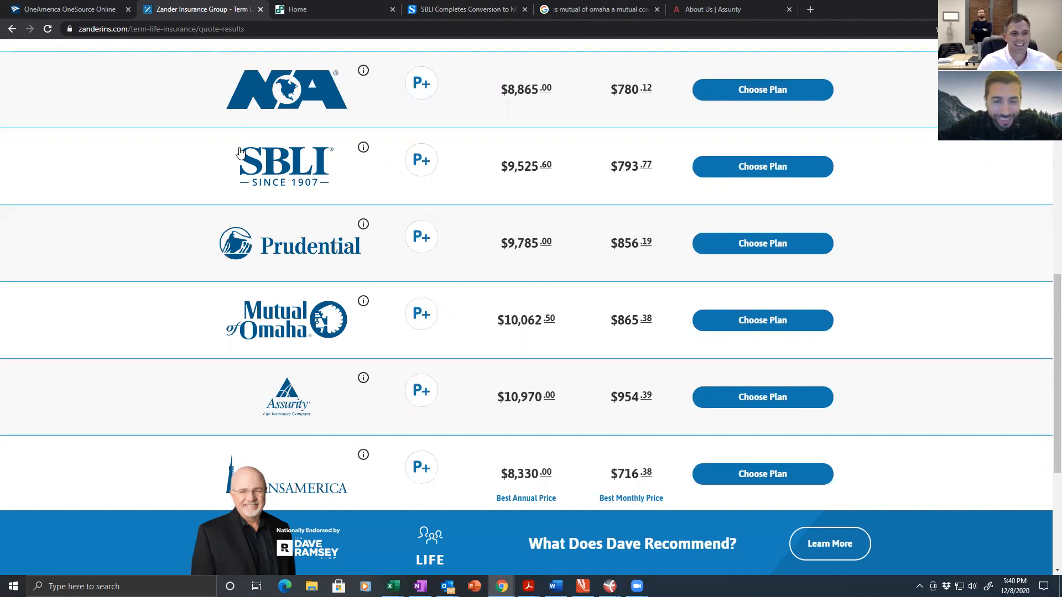
scroll("down", 3)
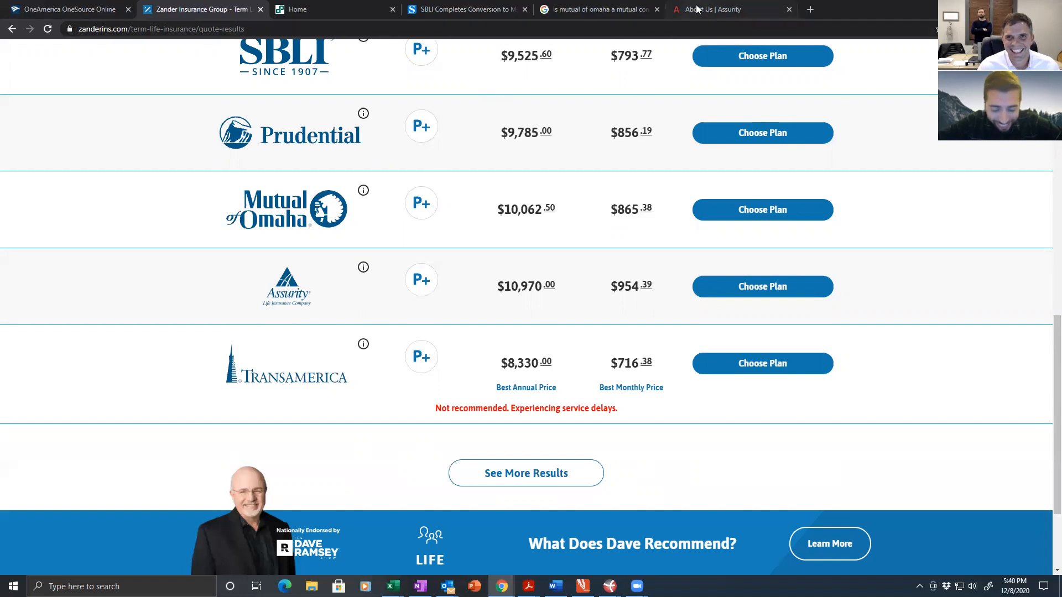
mouse_move(728, 9)
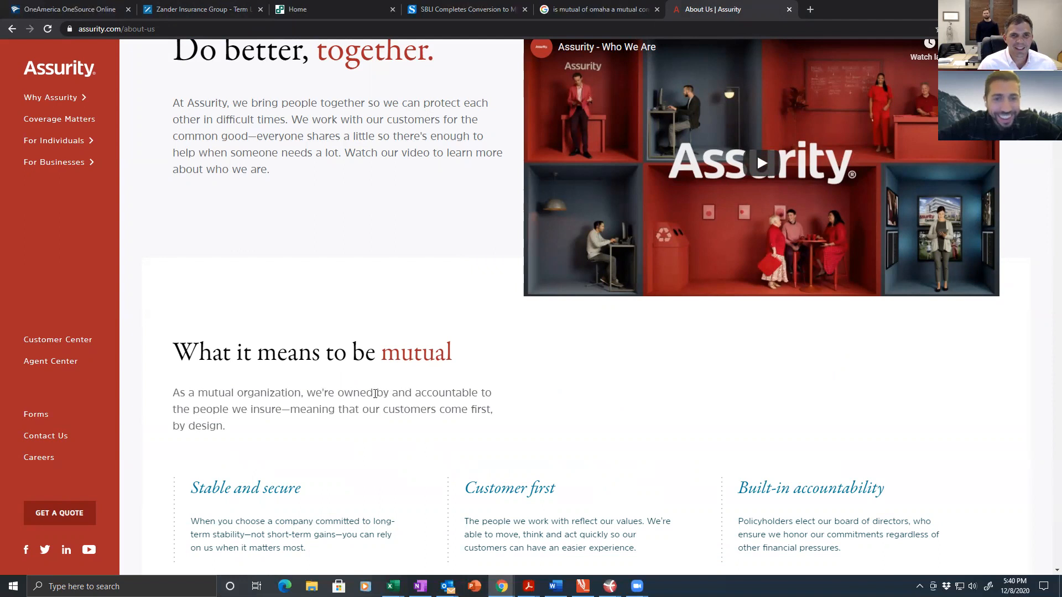
mouse_move(276, 420)
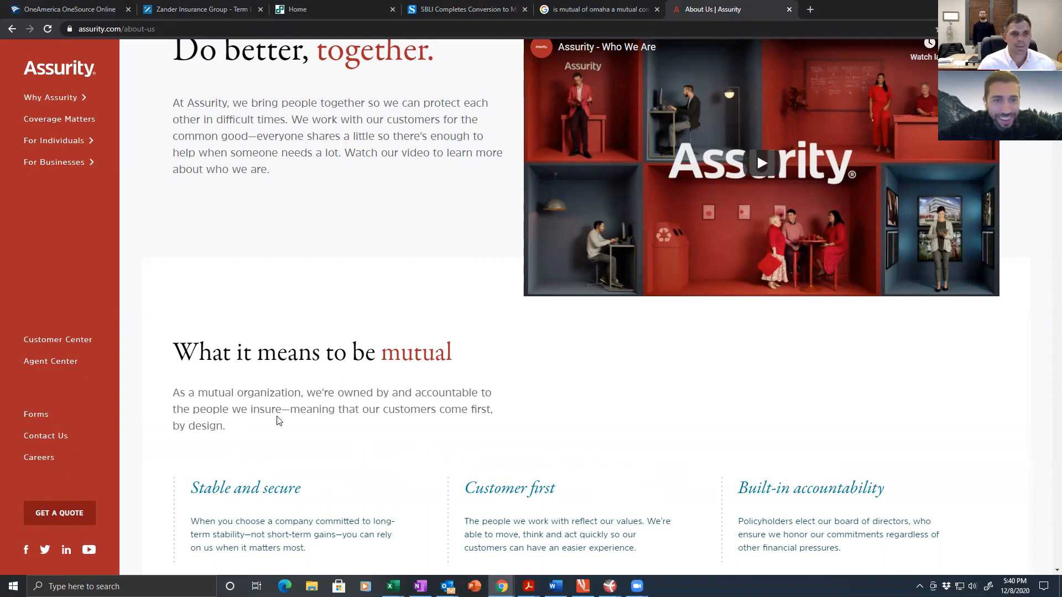
mouse_move(359, 411)
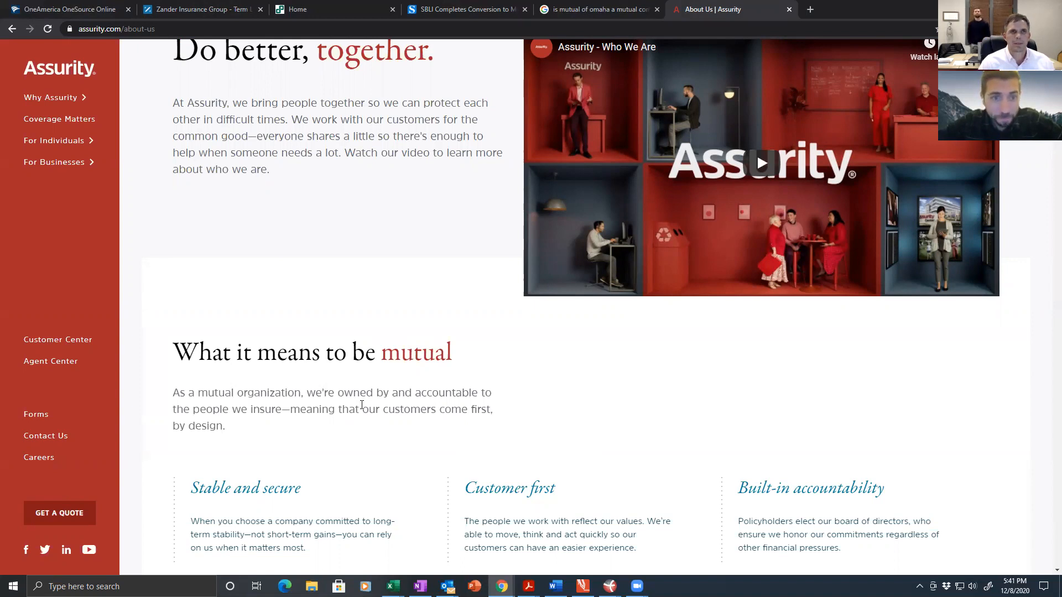
Review the quote results from the top down through Pacific Life to Mutual of Omaha.
left_click(200, 9)
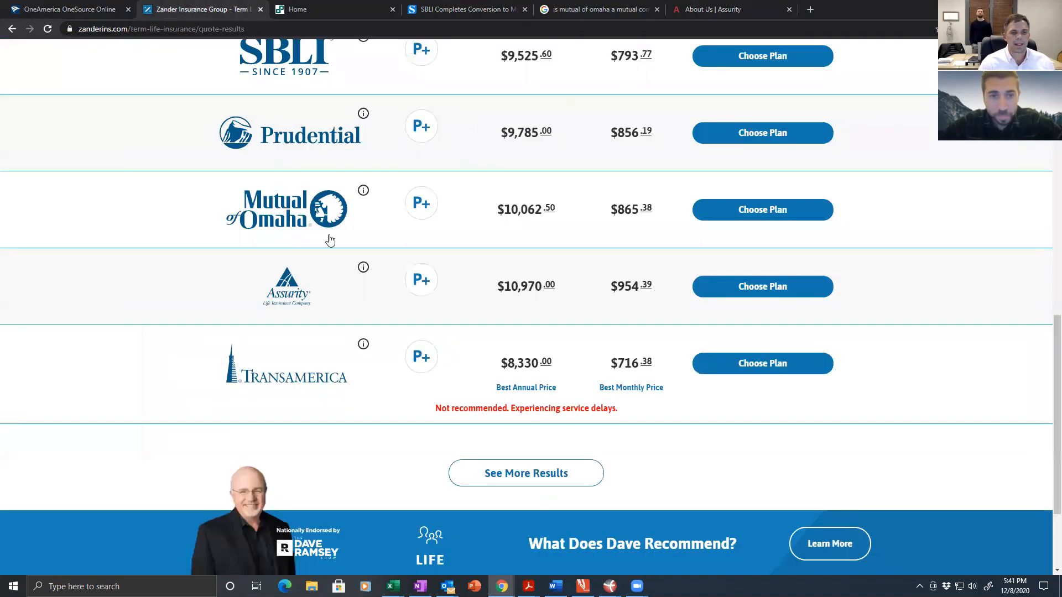
scroll("up", 3)
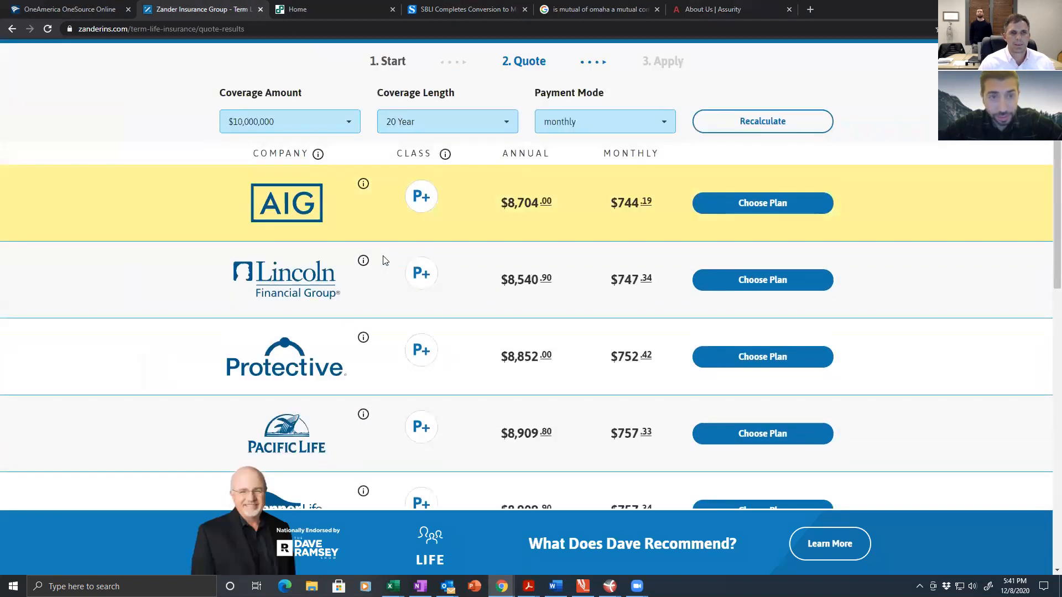
scroll("down", 3)
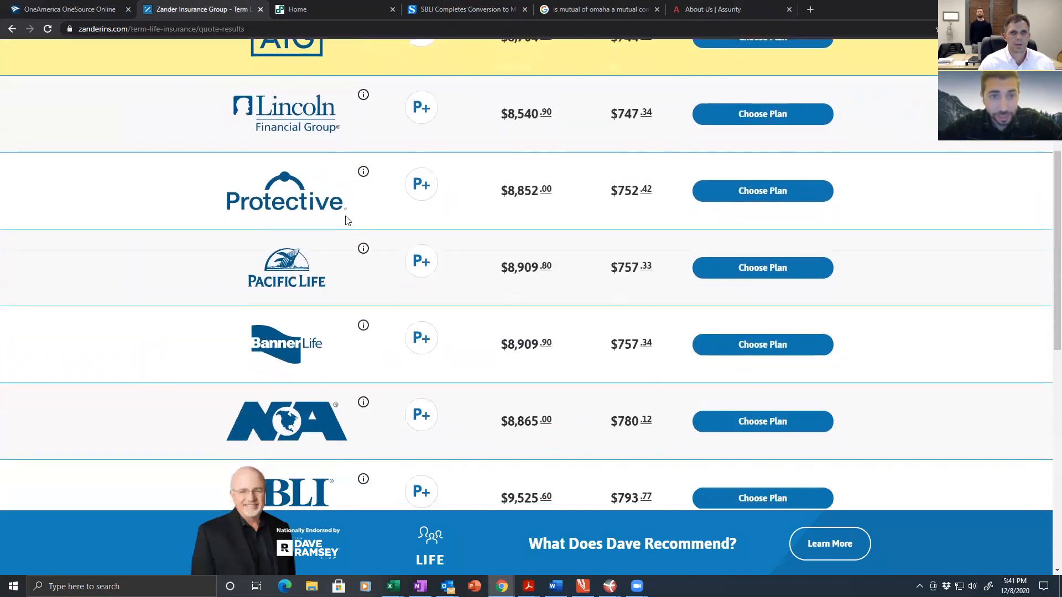
scroll("down", 3)
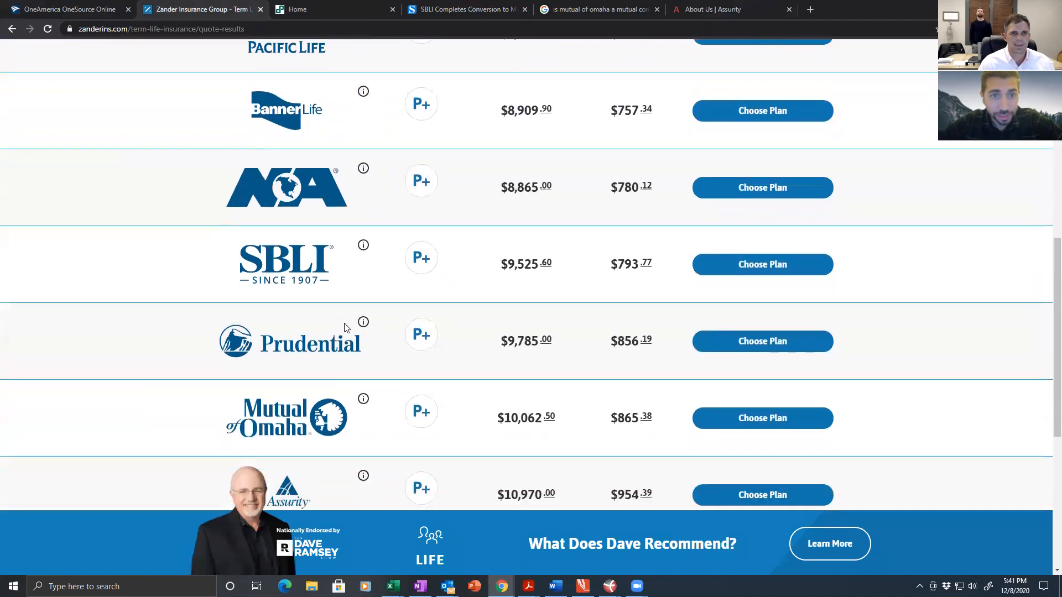
scroll("down", 3)
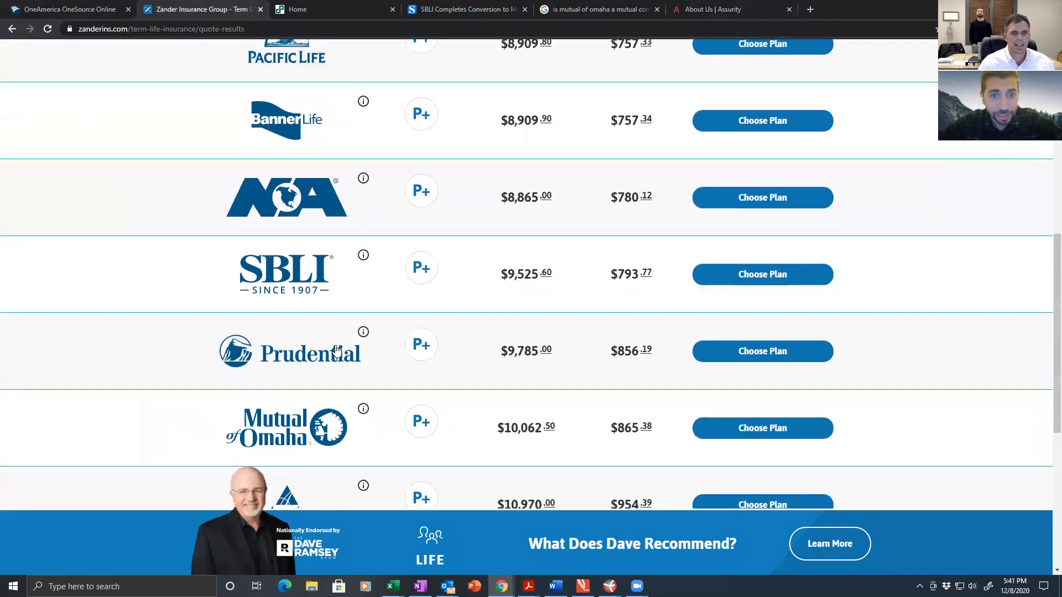
scroll("down", 3)
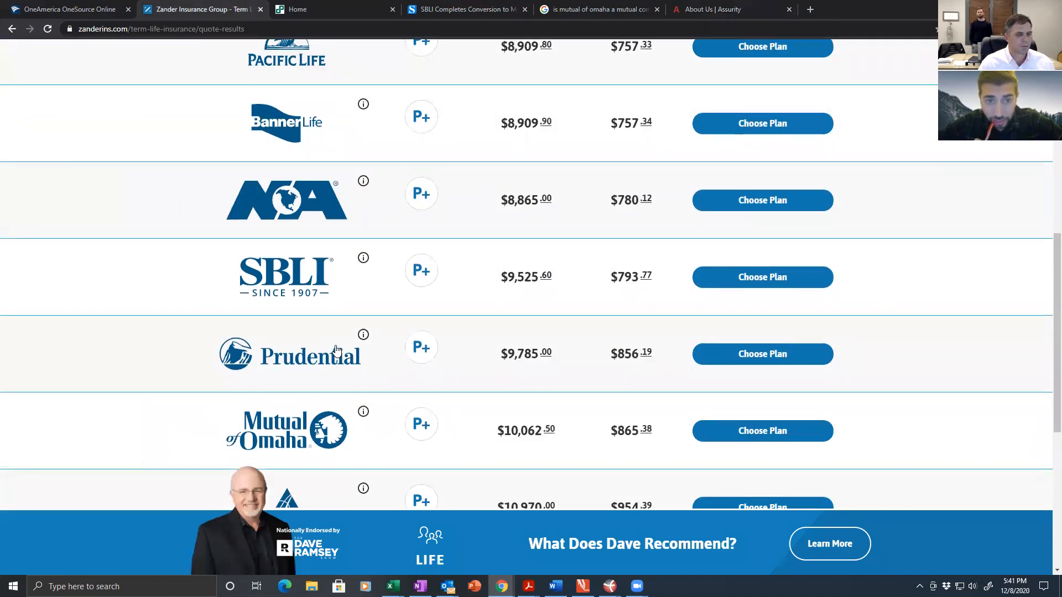